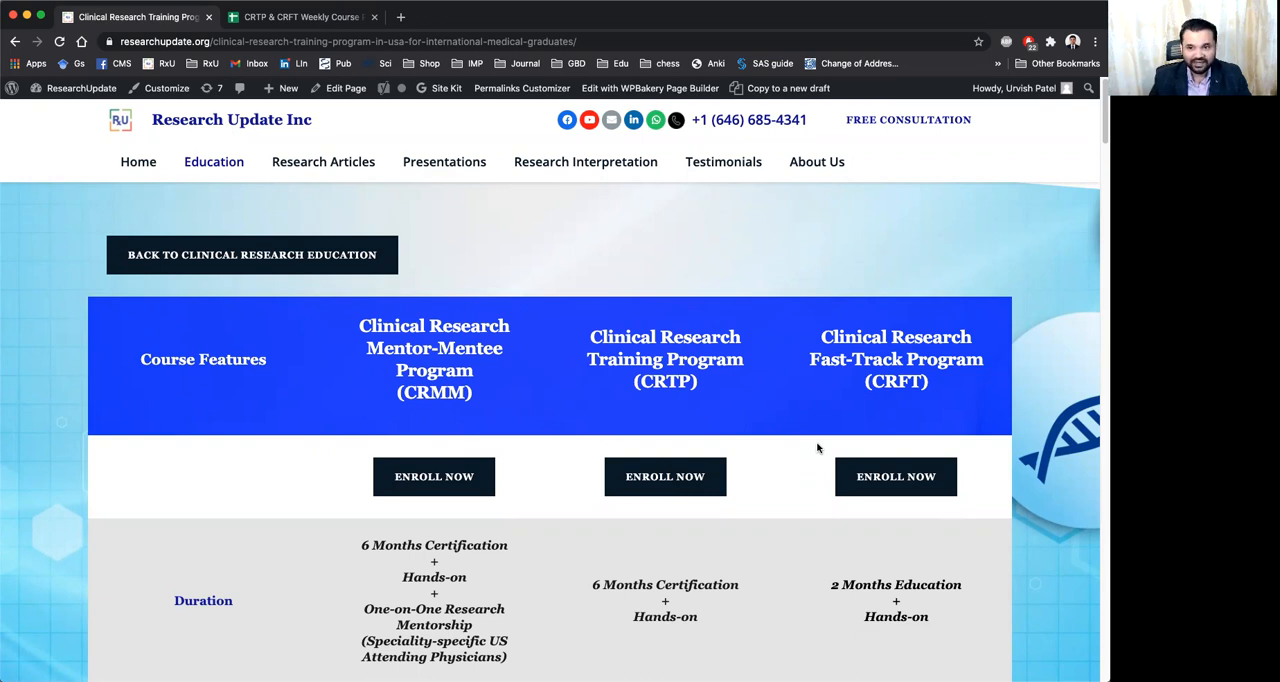
pyautogui.moveTo(798, 481)
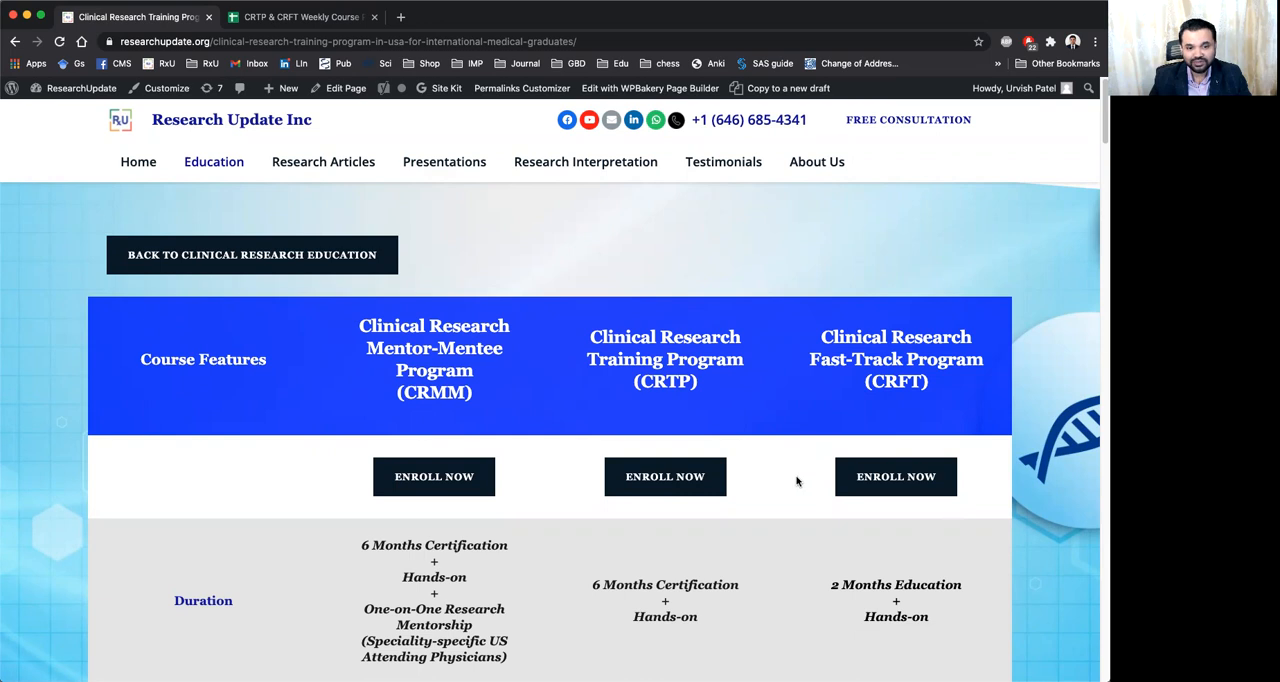
# Step: Scroll through durations, prices, live start dates and sessions to the Hands-on Projects Allotted row
pyautogui.scroll(-3)
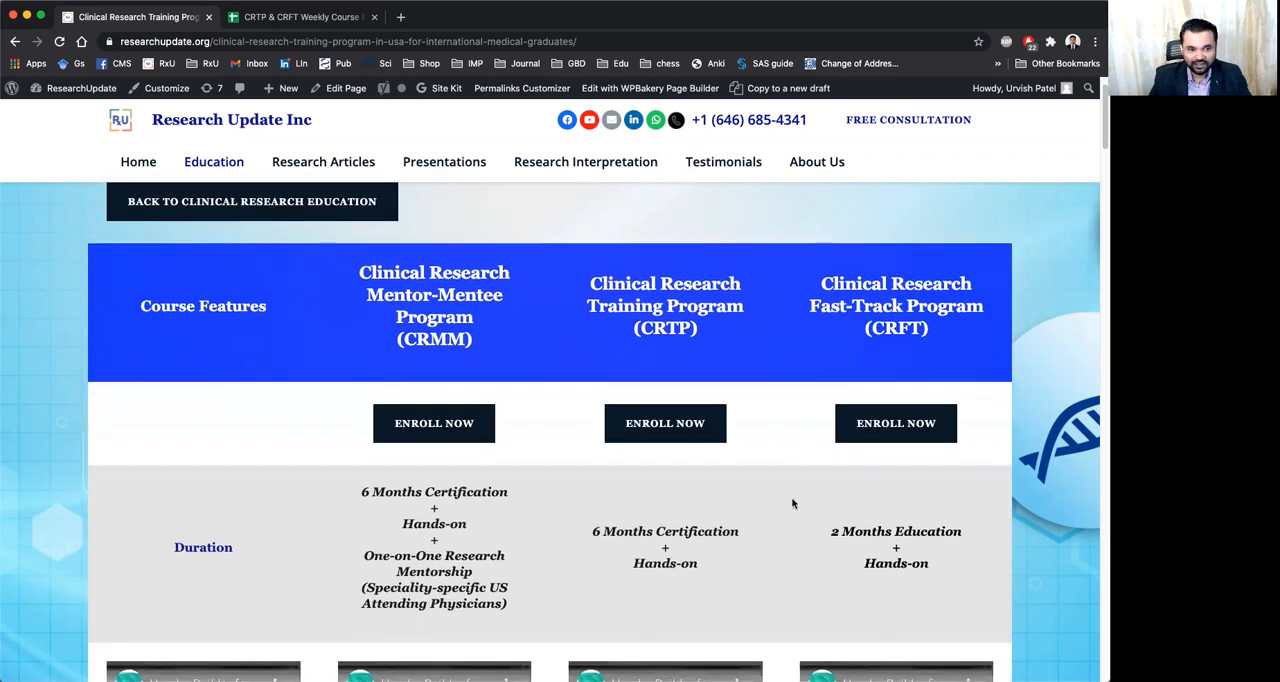
pyautogui.scroll(-3)
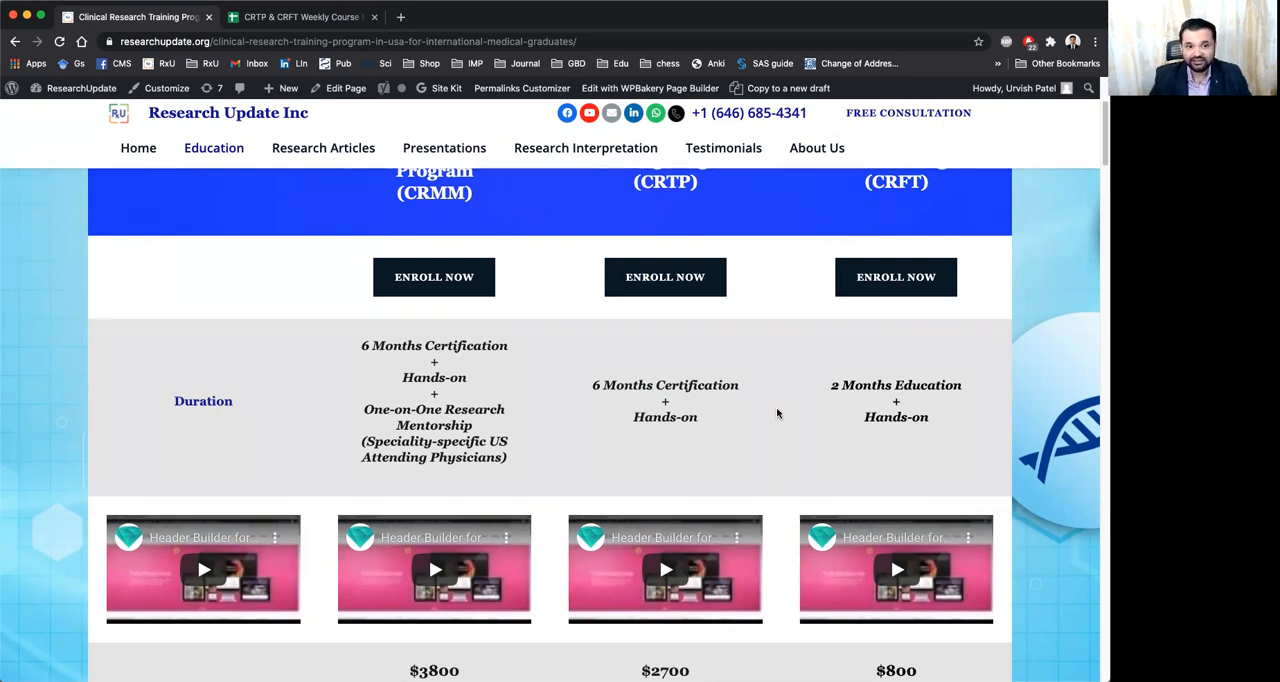
pyautogui.scroll(-3)
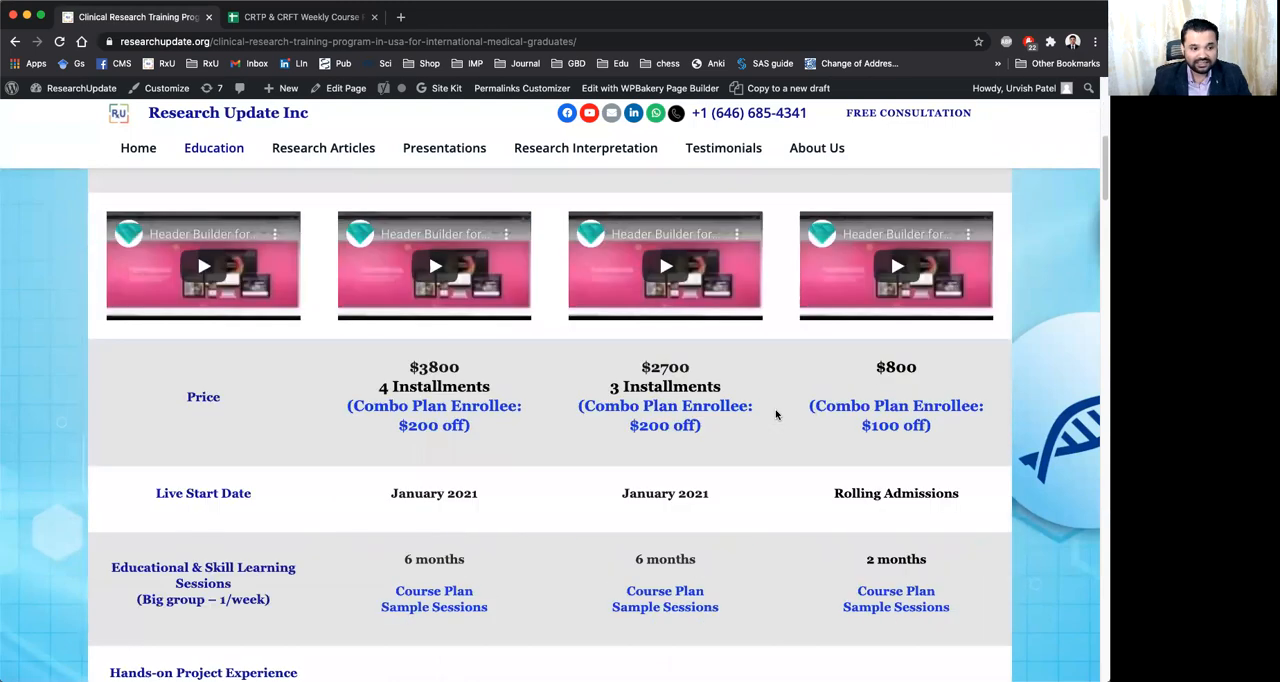
pyautogui.scroll(-3)
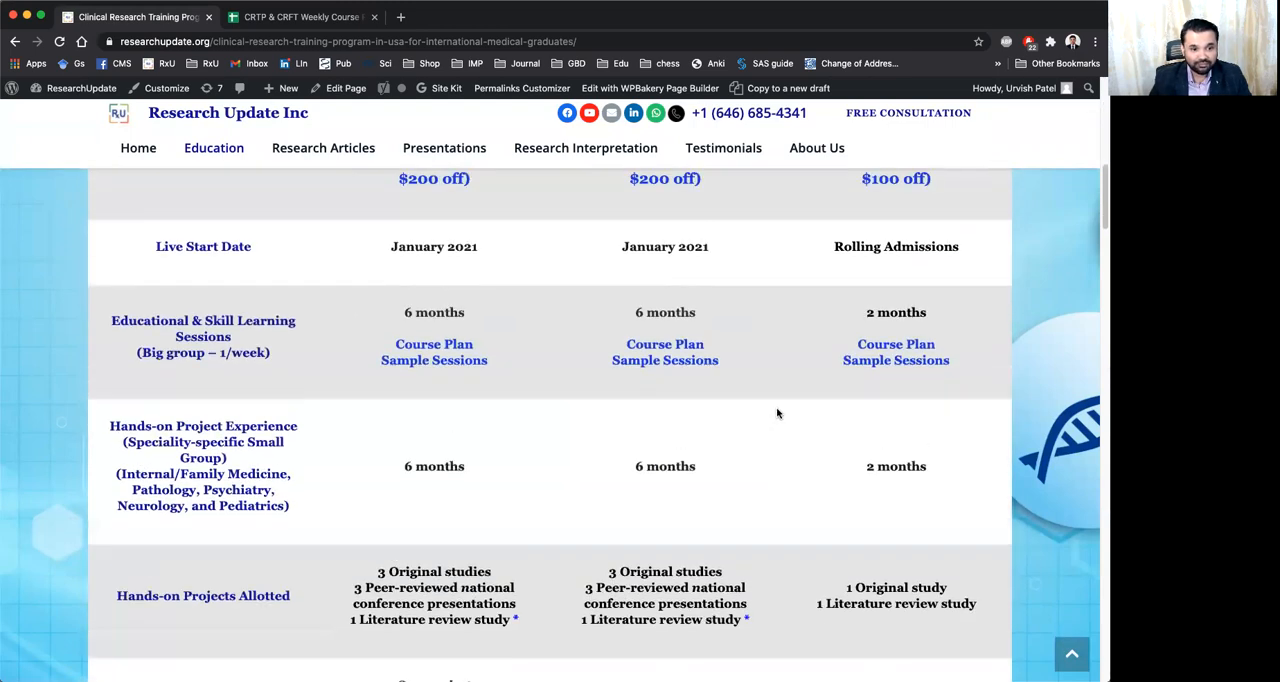
pyautogui.scroll(3)
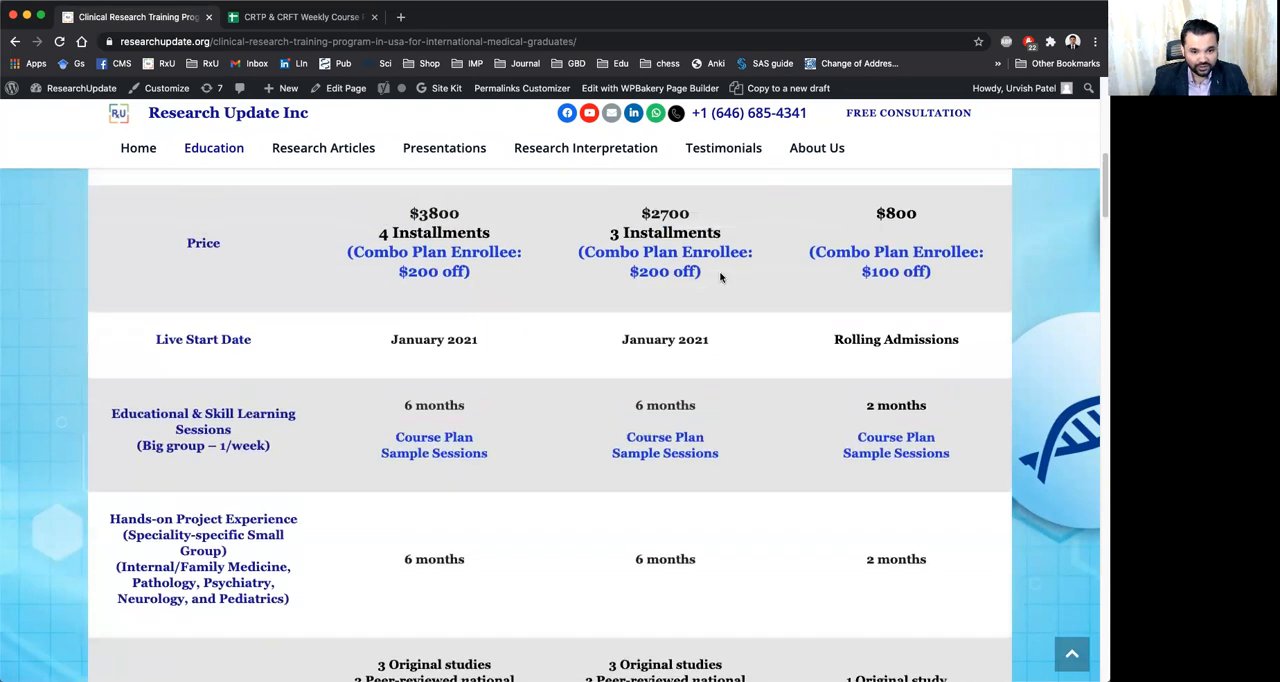
pyautogui.moveTo(659, 485)
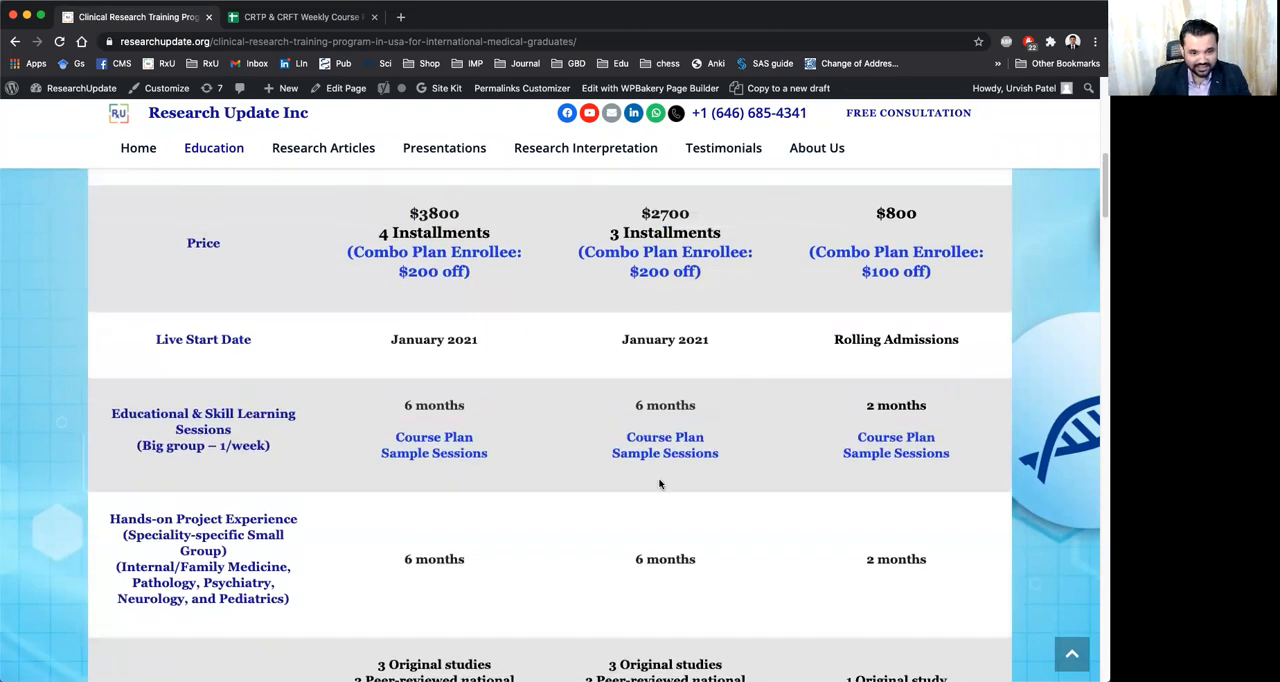
pyautogui.moveTo(764, 398)
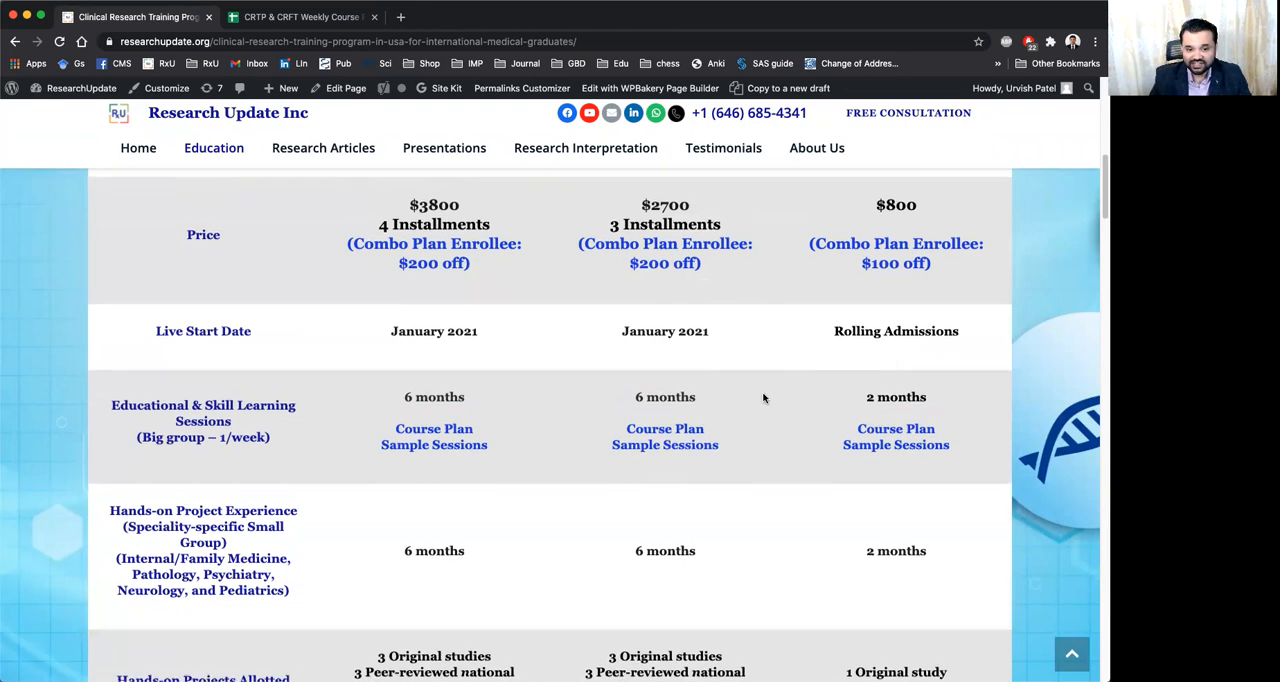
pyautogui.scroll(-3)
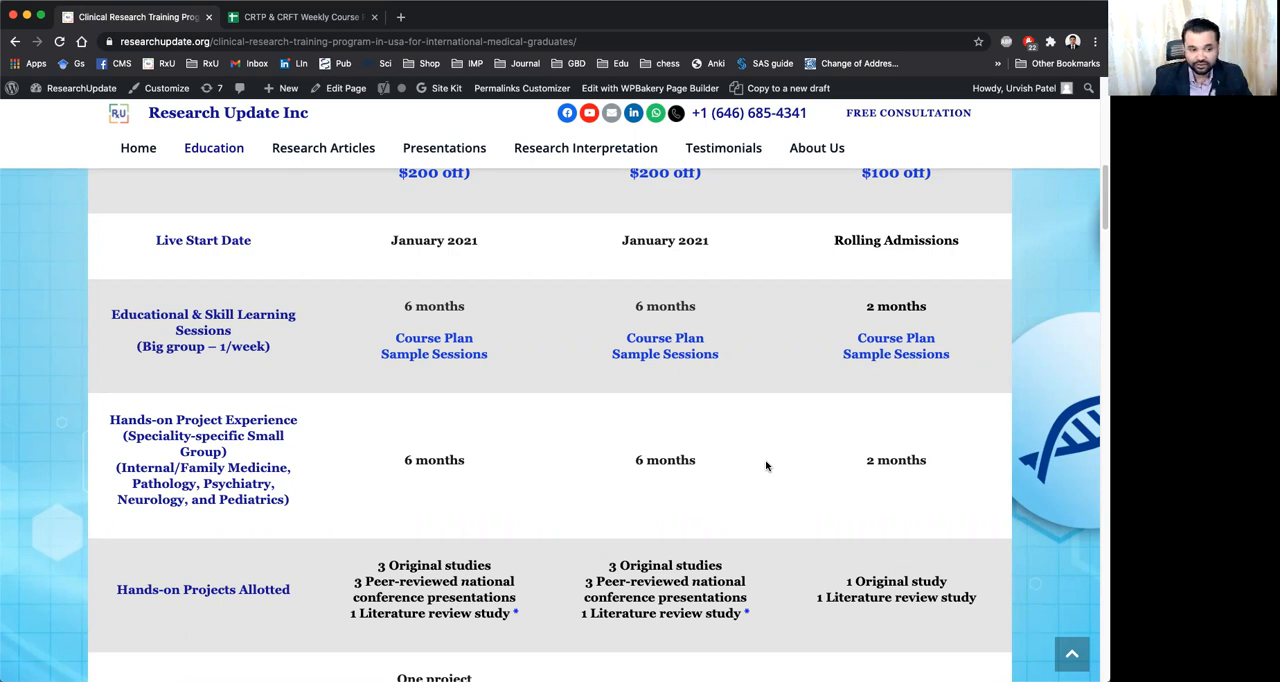
pyautogui.moveTo(754, 482)
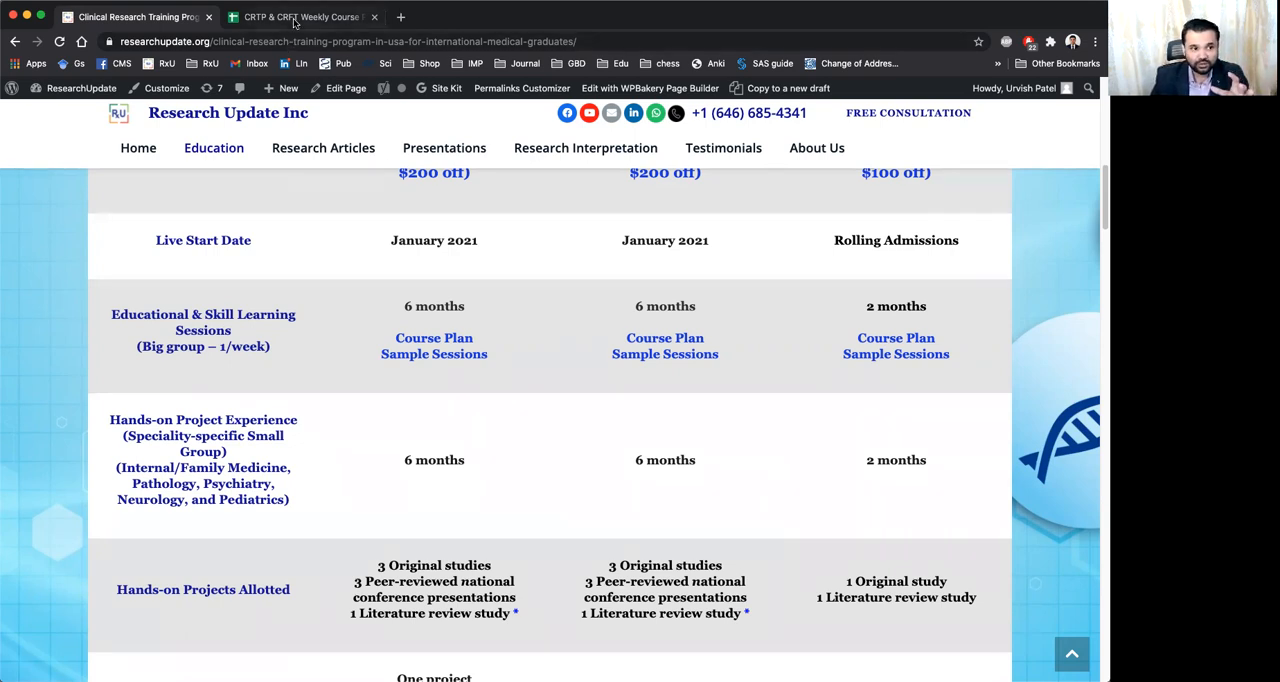
# Step: Review the CRTP/CRMM sheet from orientation through Month 6 certification, then return to the top
pyautogui.click(300, 17)
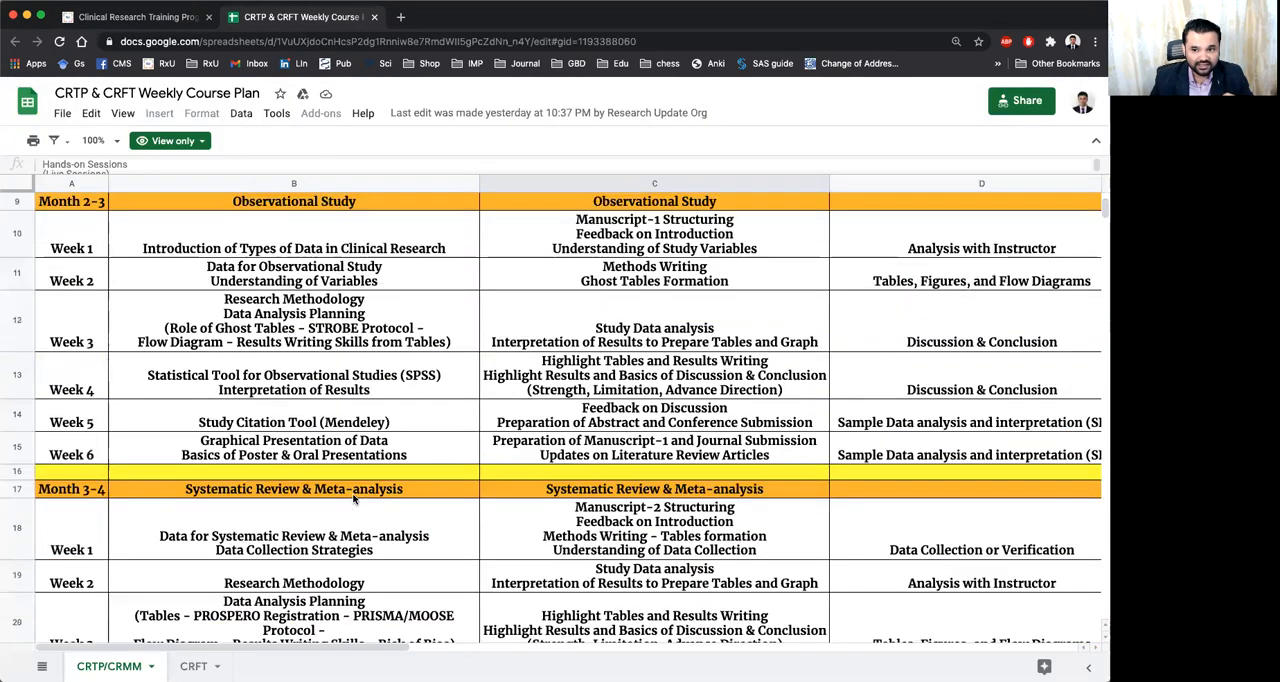
pyautogui.scroll(3)
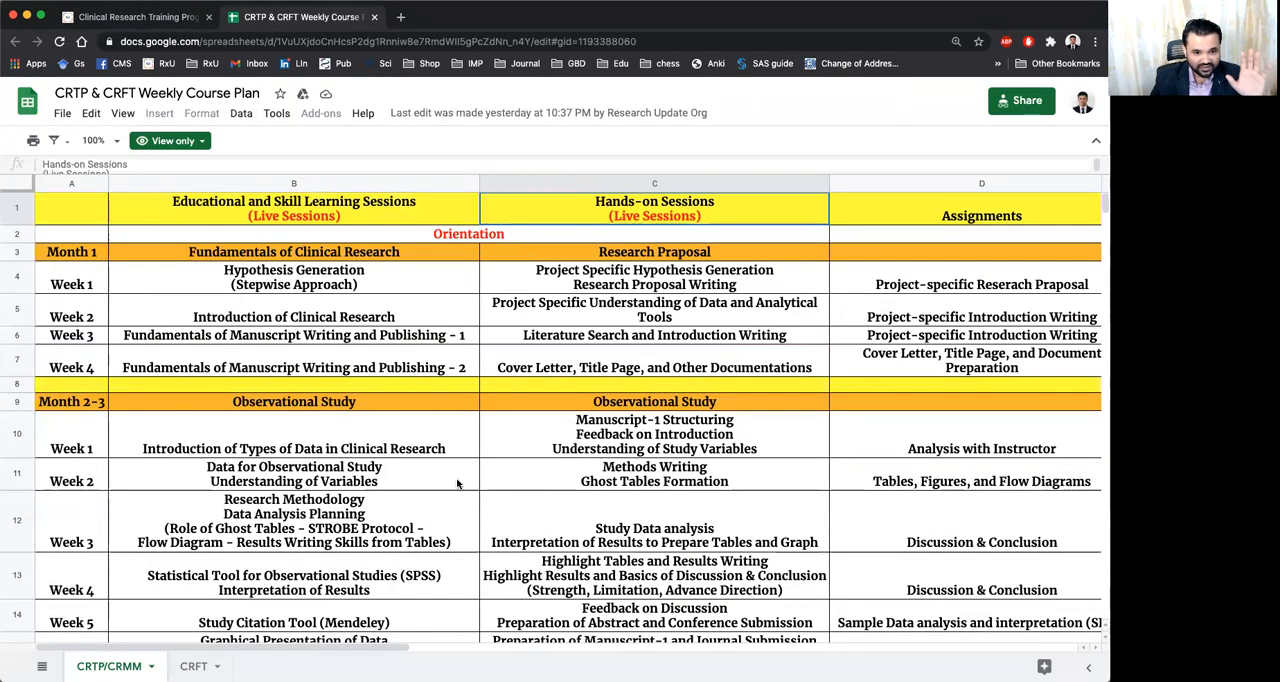
pyautogui.moveTo(428, 284)
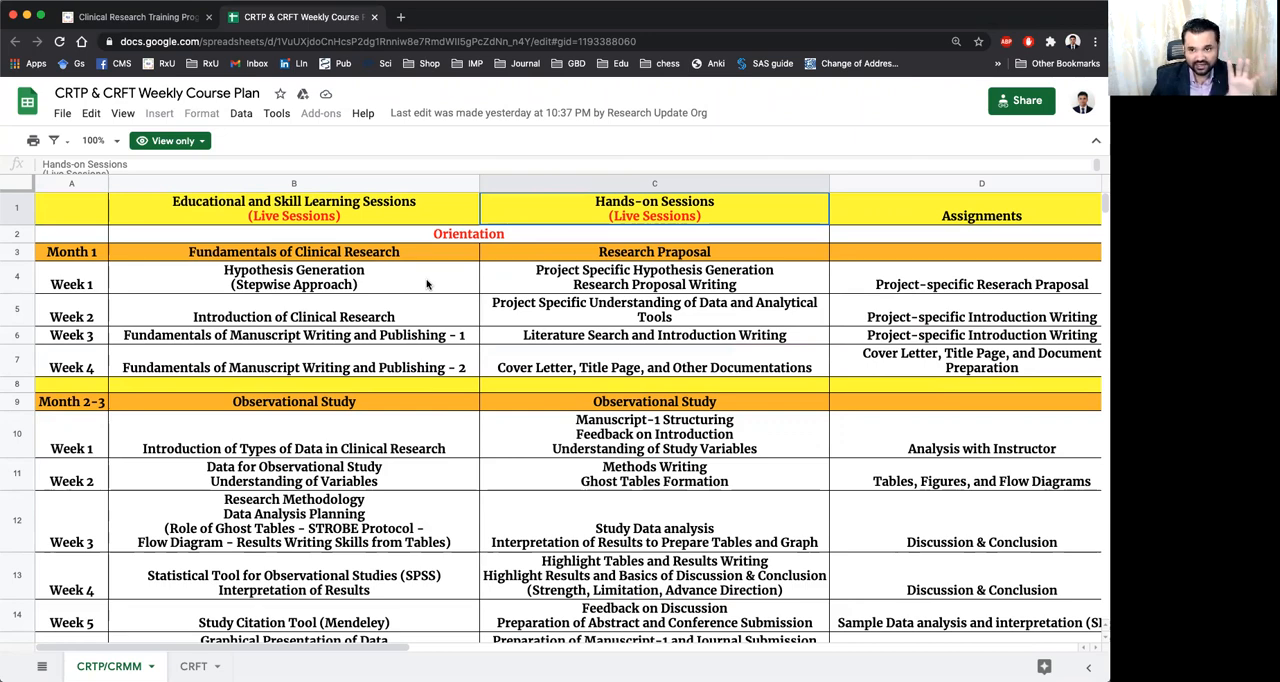
pyautogui.scroll(-3)
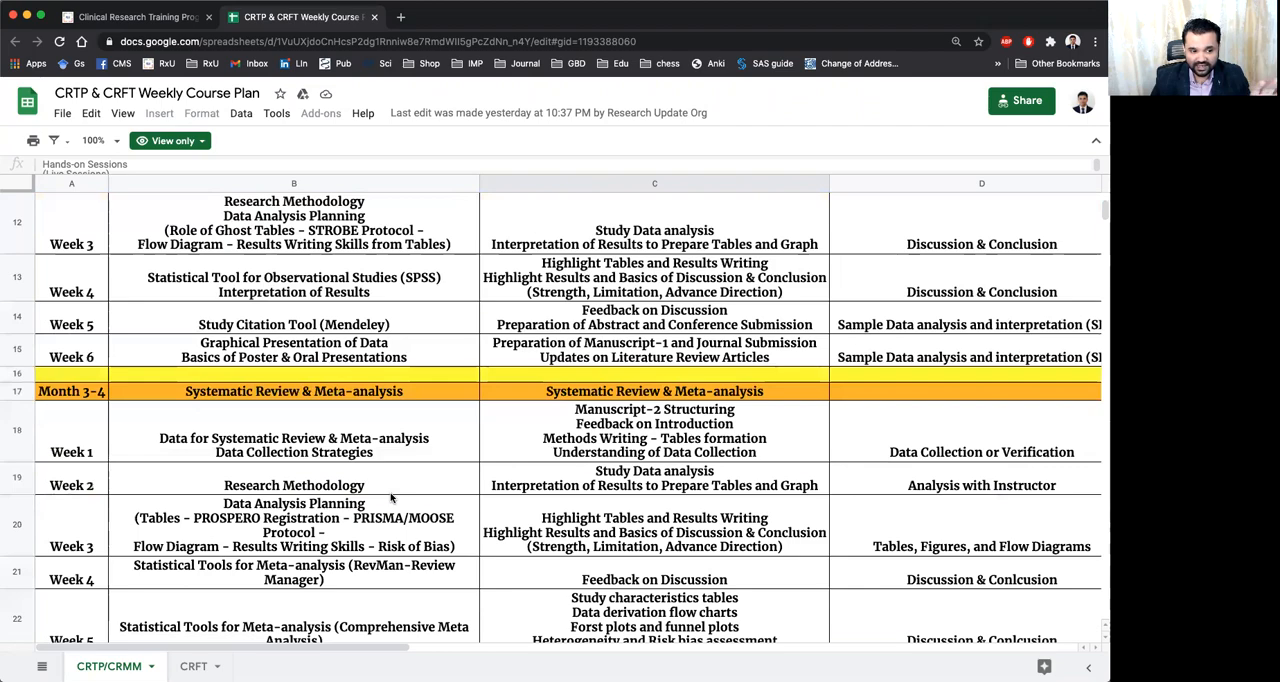
pyautogui.scroll(-3)
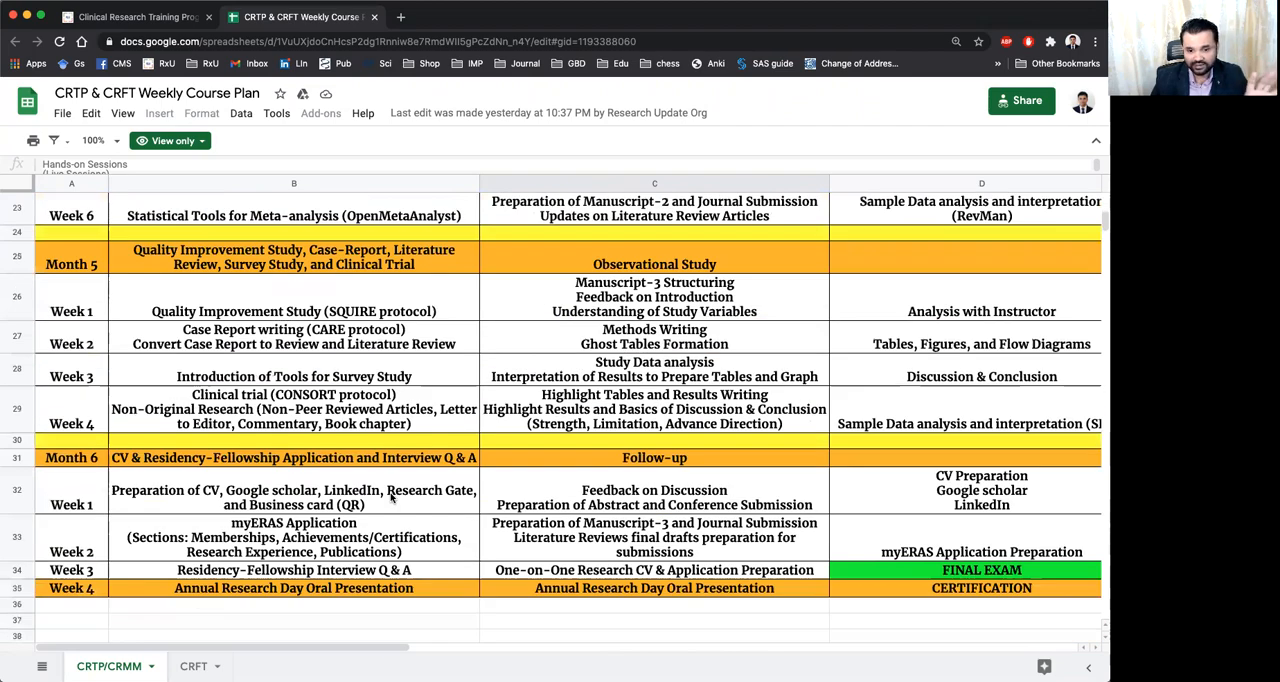
pyautogui.scroll(3)
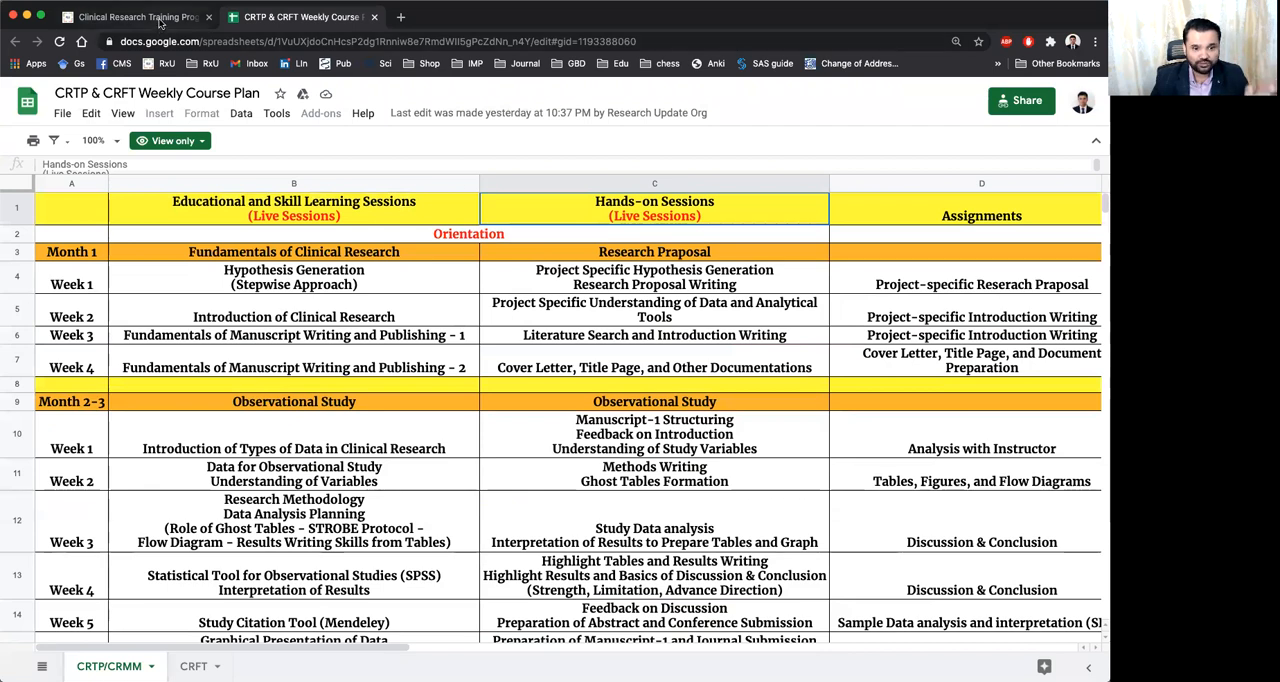
pyautogui.moveTo(135, 17)
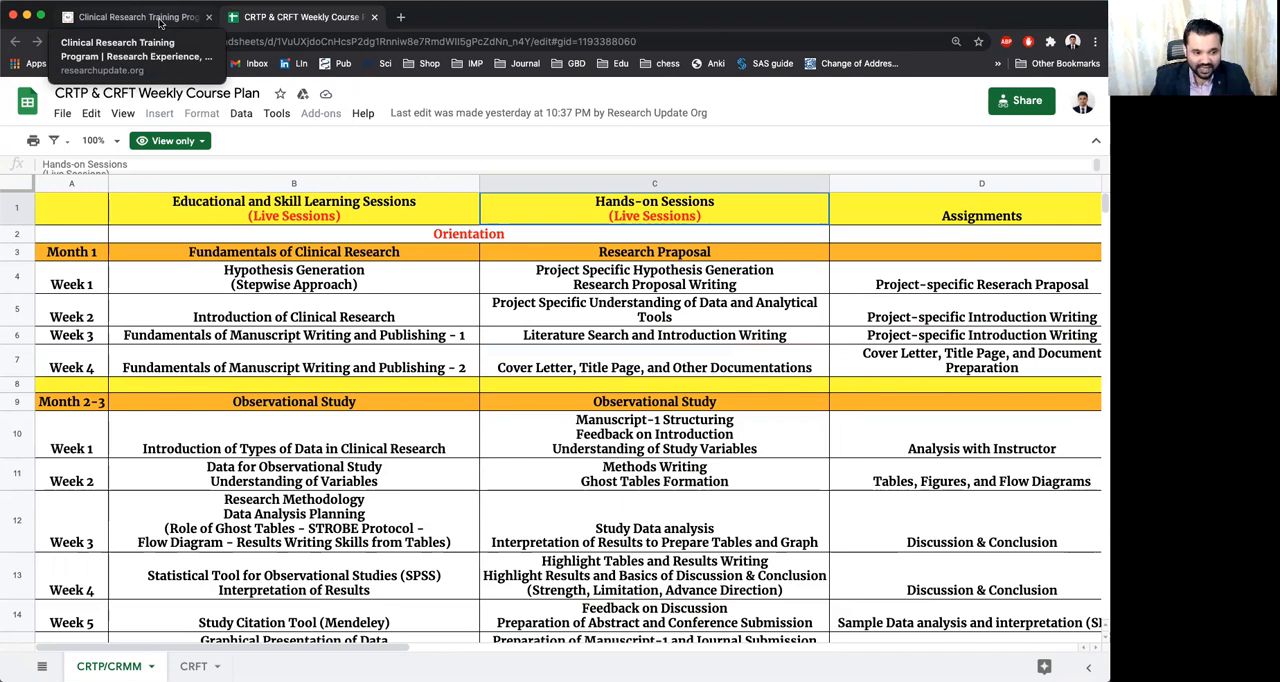
# Step: Highlight Week 1's Hypothesis Generation and research proposal sessions, then return to the comparison page
pyautogui.click(293, 277)
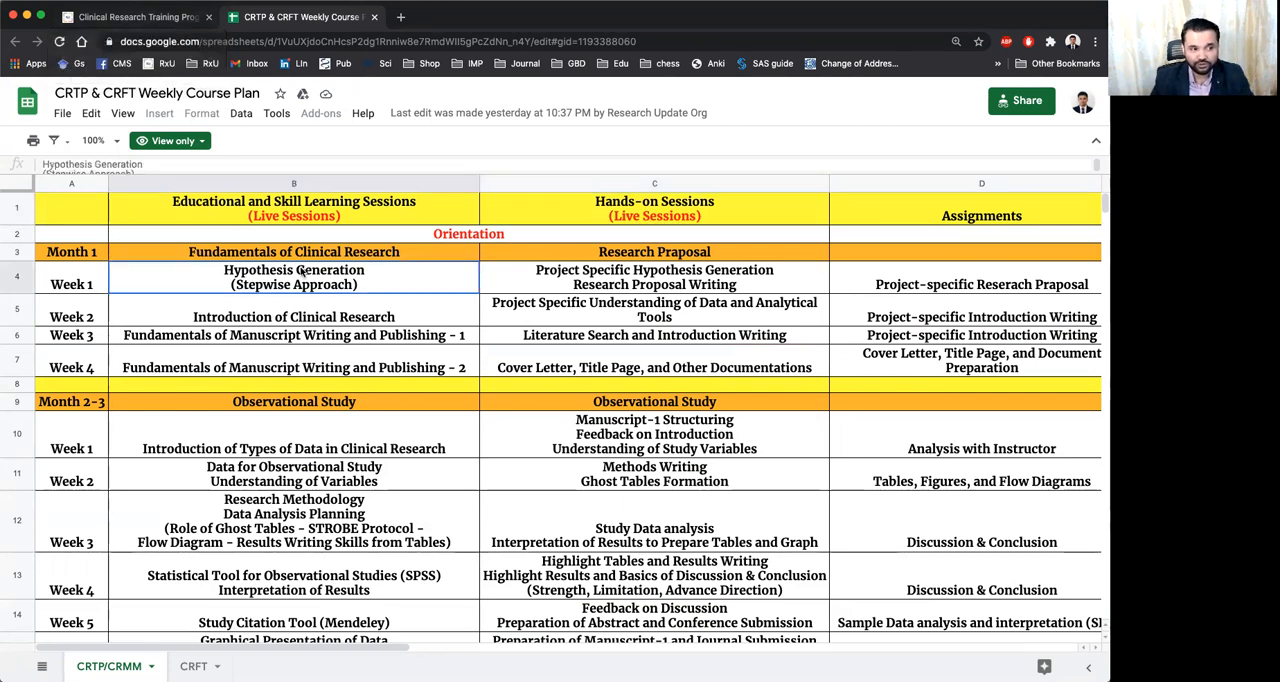
pyautogui.moveTo(312, 337)
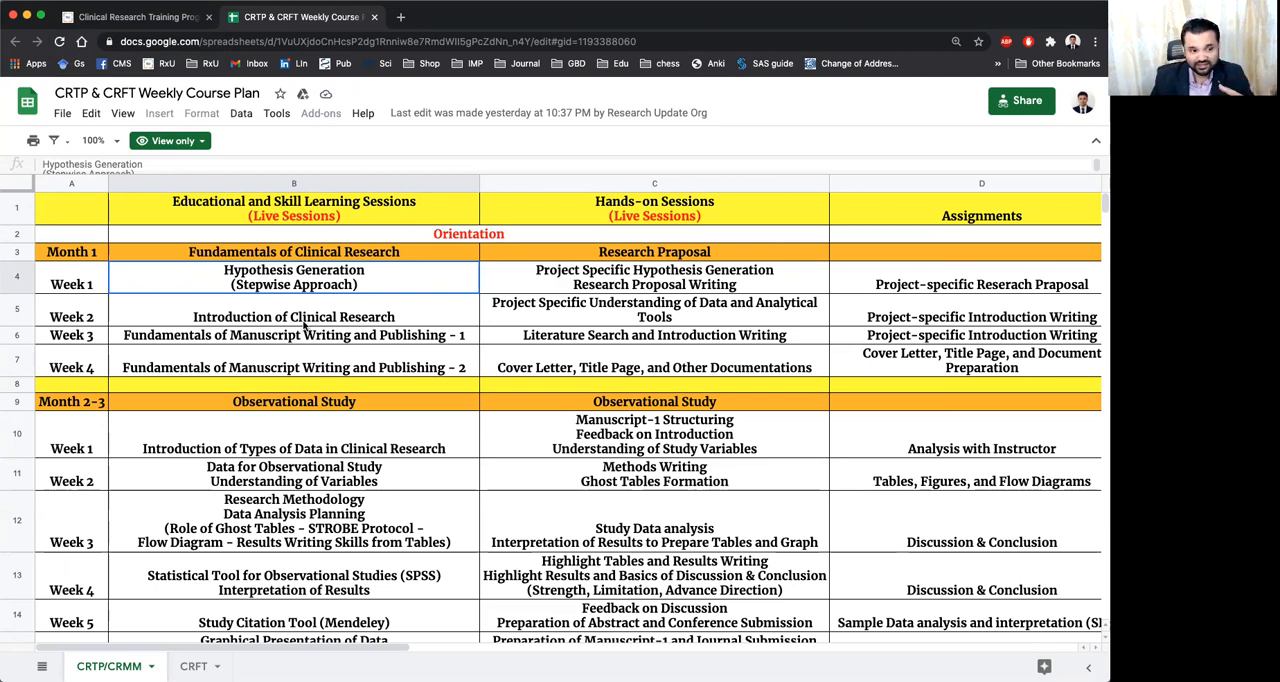
pyautogui.moveTo(432, 307)
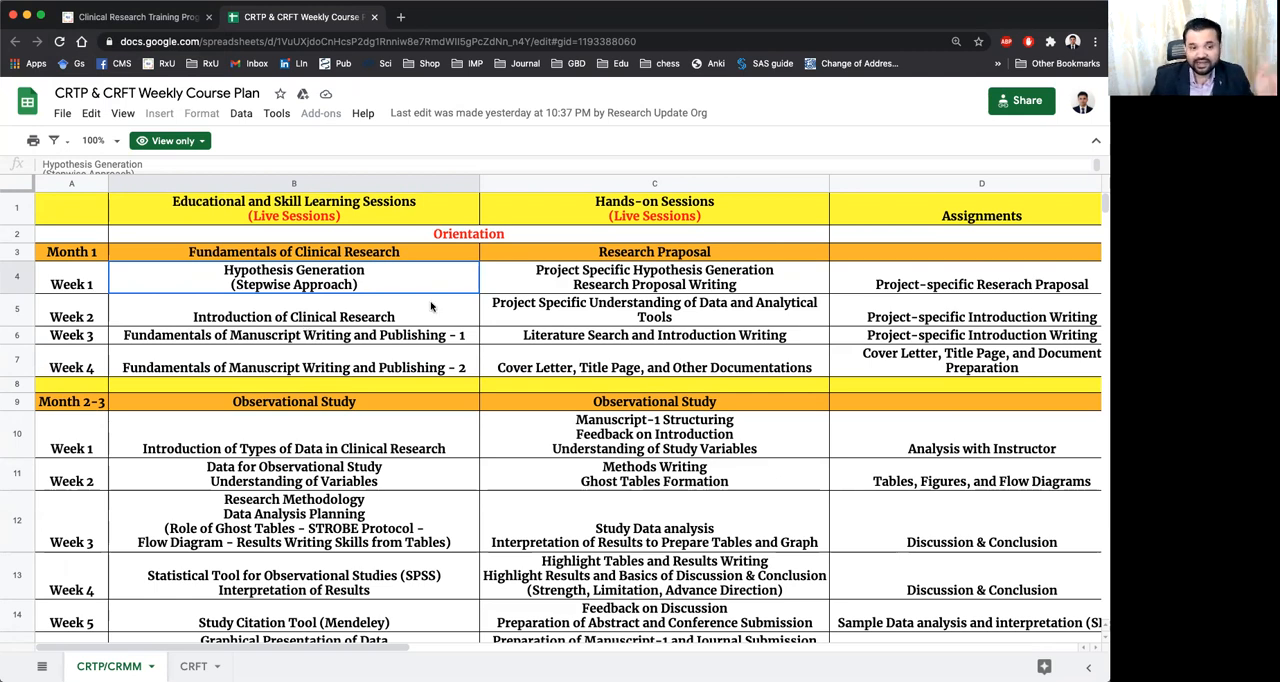
pyautogui.click(654, 277)
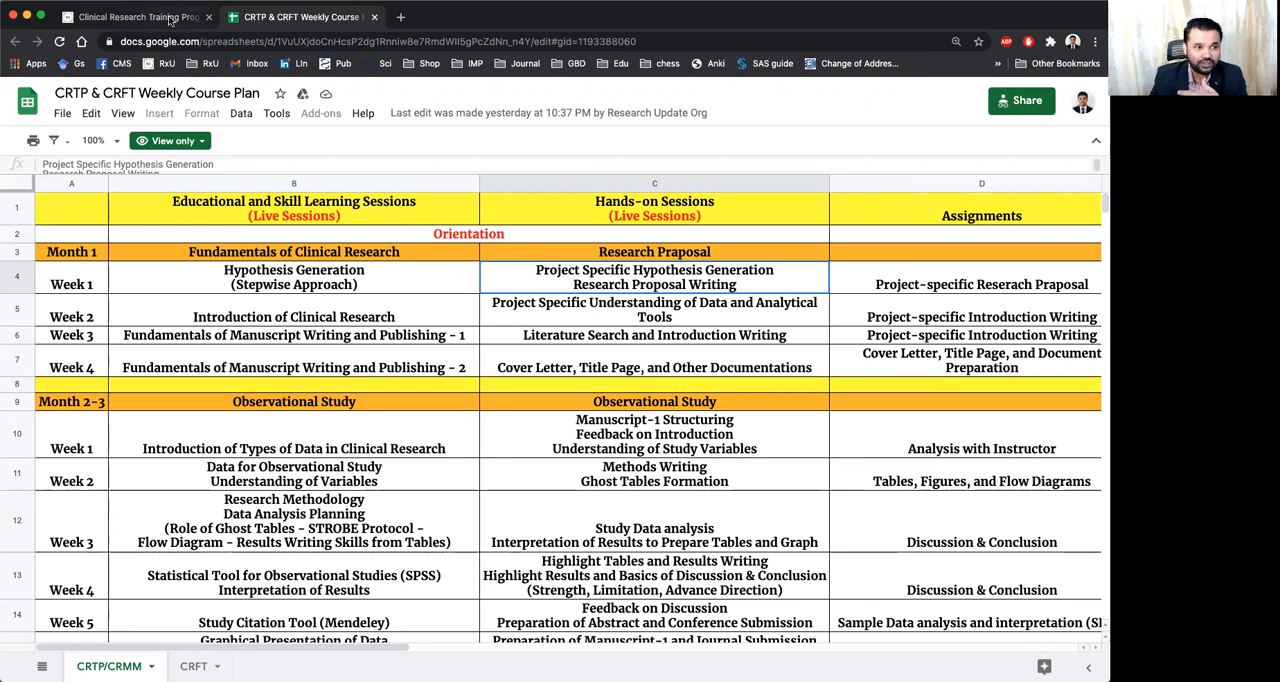
pyautogui.click(135, 16)
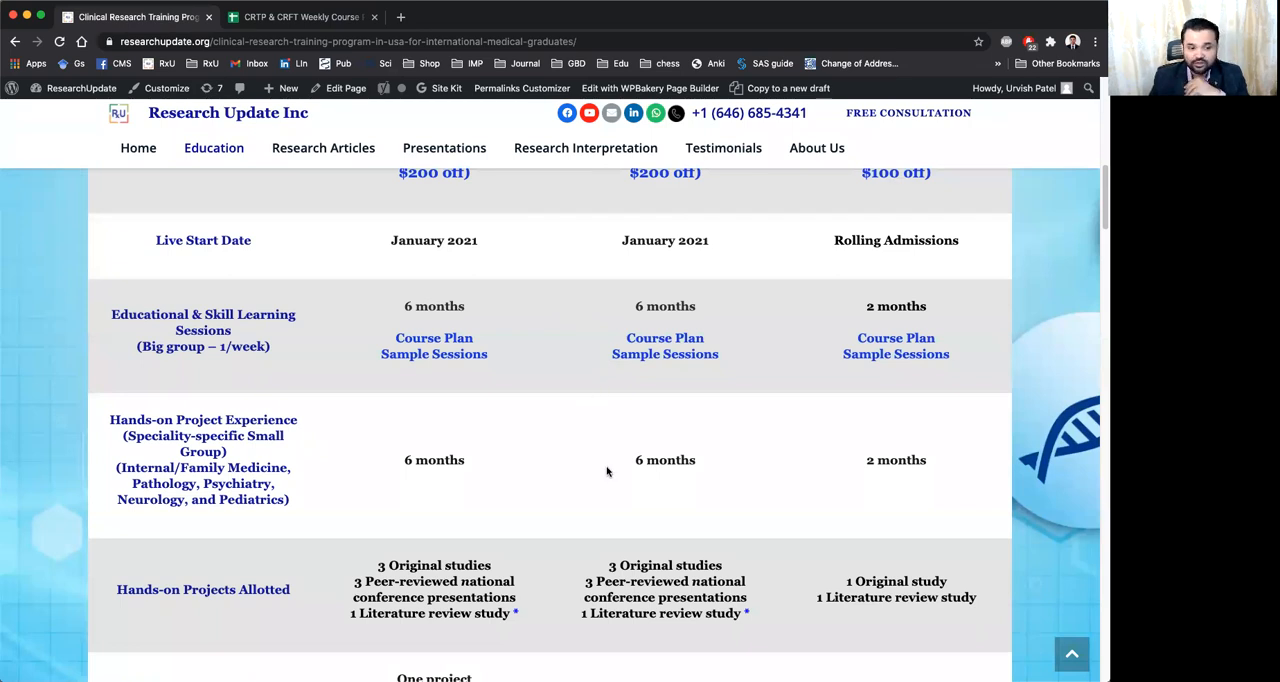
# Step: Scroll past Hands-on Projects Allotted and Lead Your Project to the statistical software access row
pyautogui.scroll(-3)
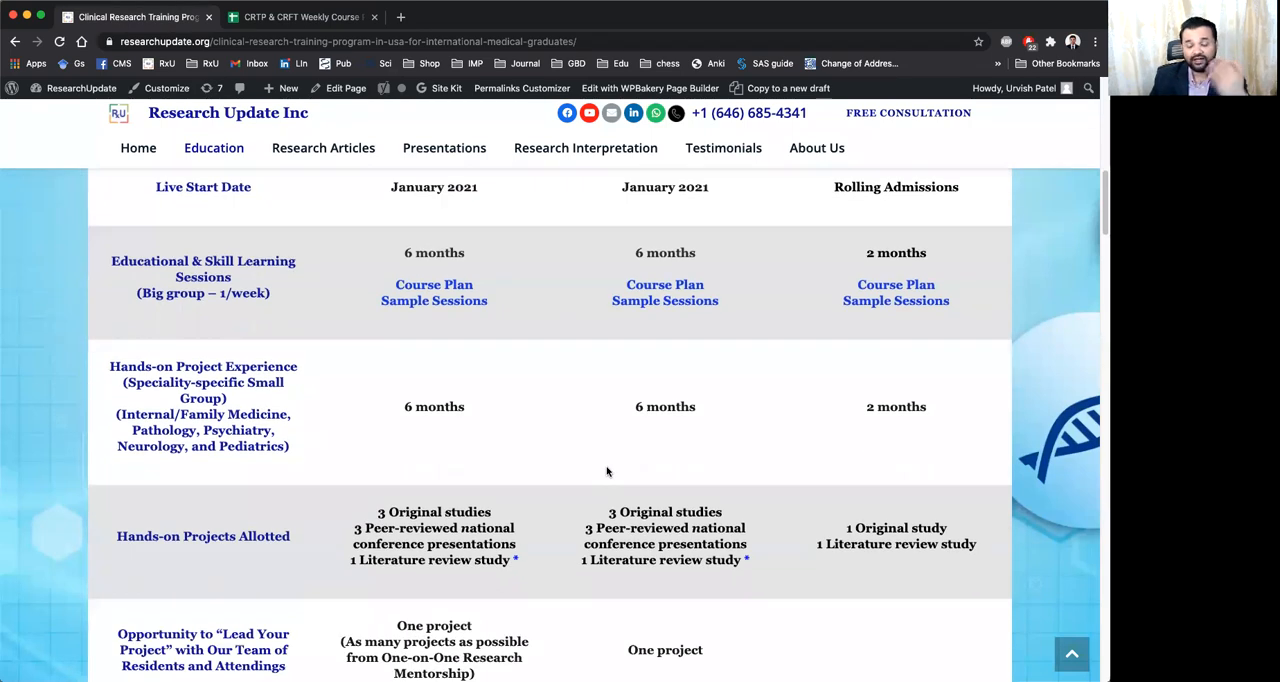
pyautogui.scroll(-3)
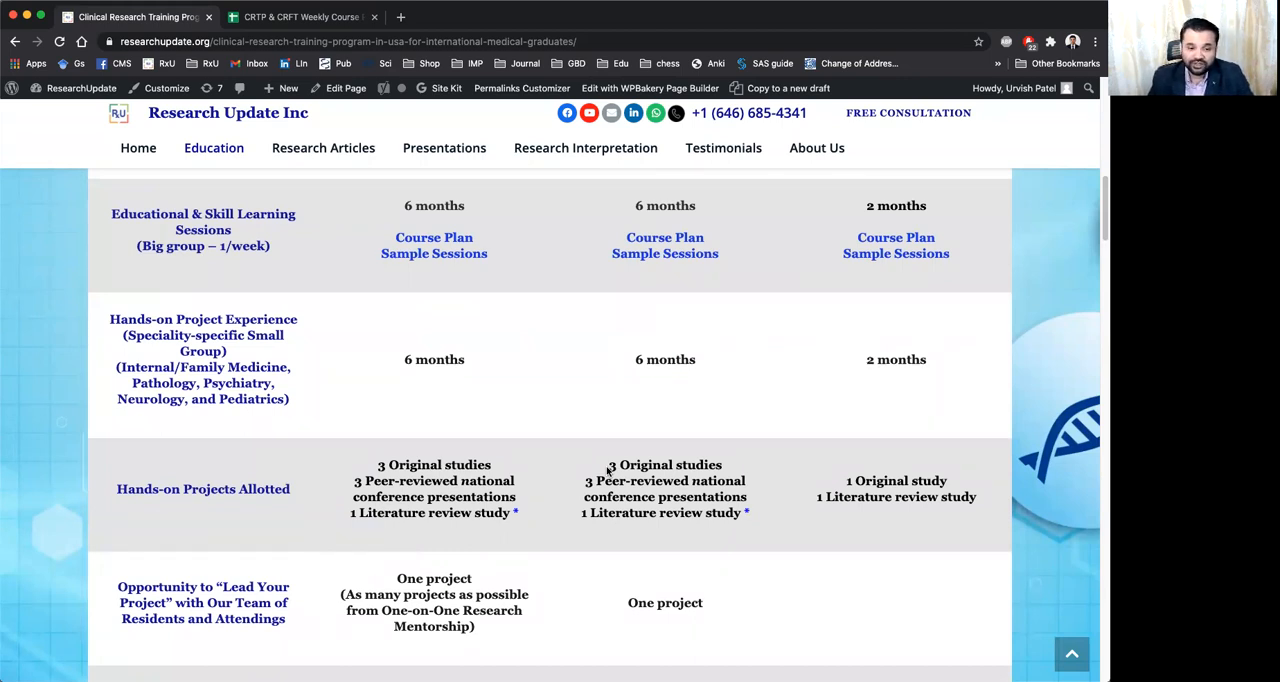
pyautogui.scroll(-3)
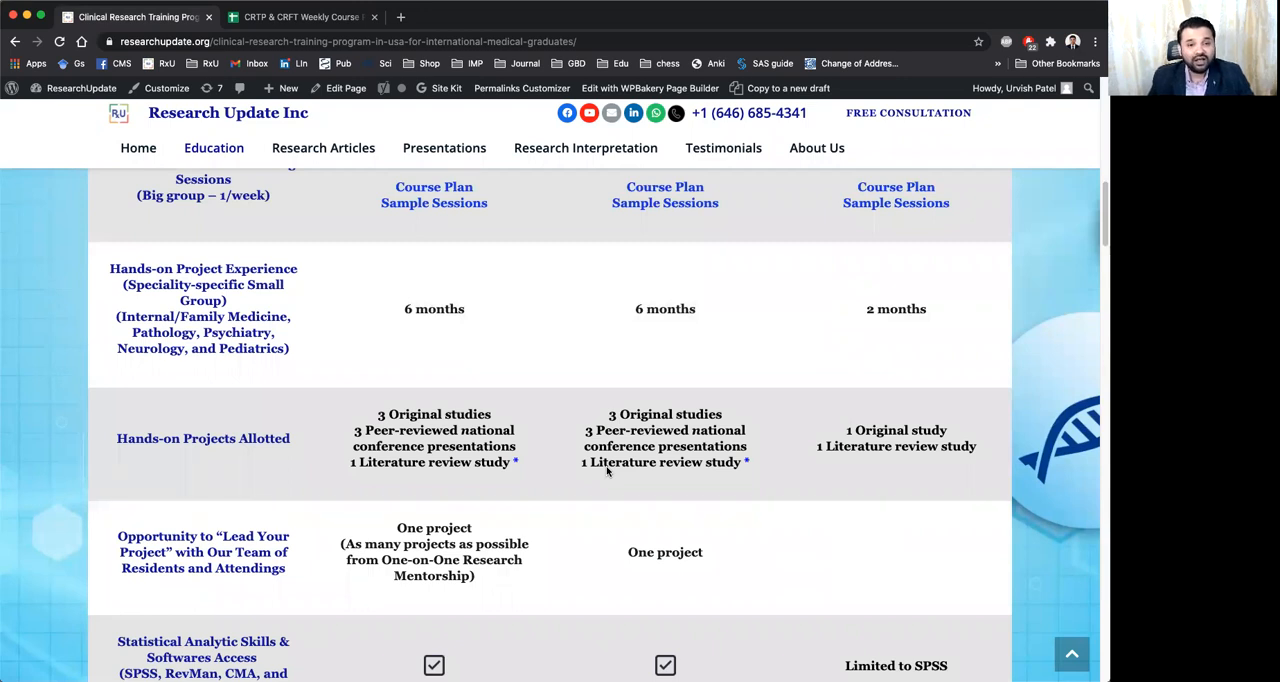
pyautogui.scroll(-3)
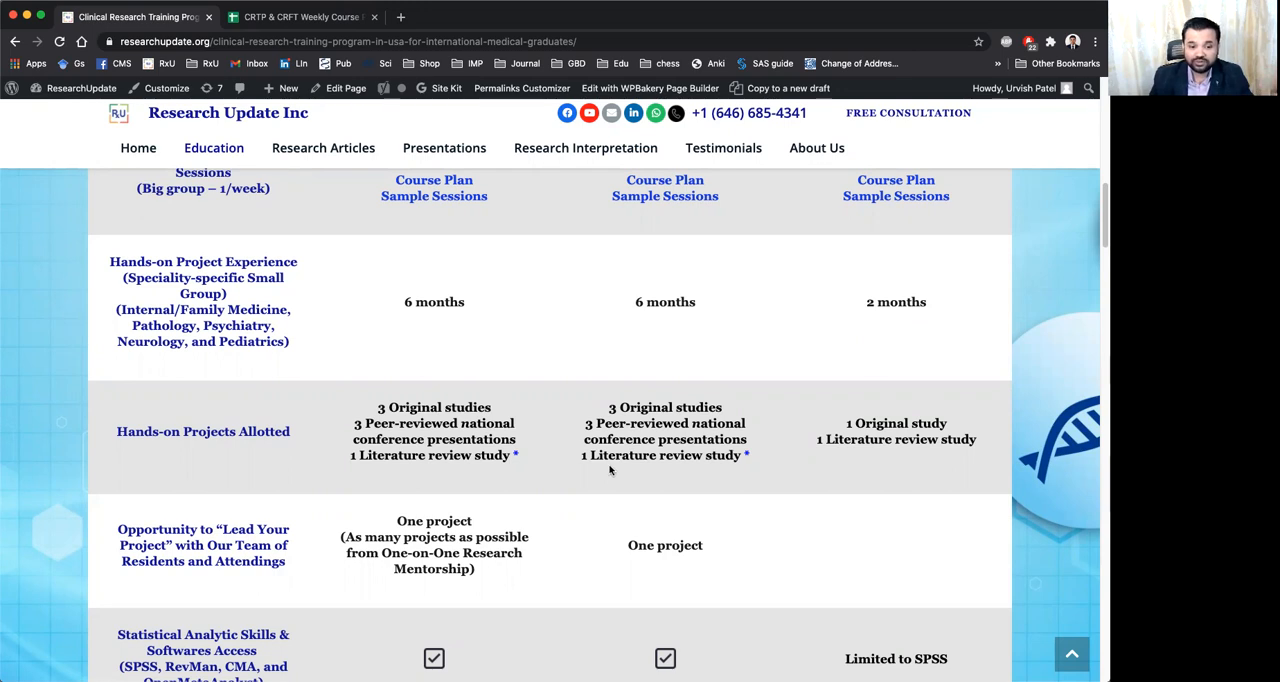
pyautogui.moveTo(665, 470)
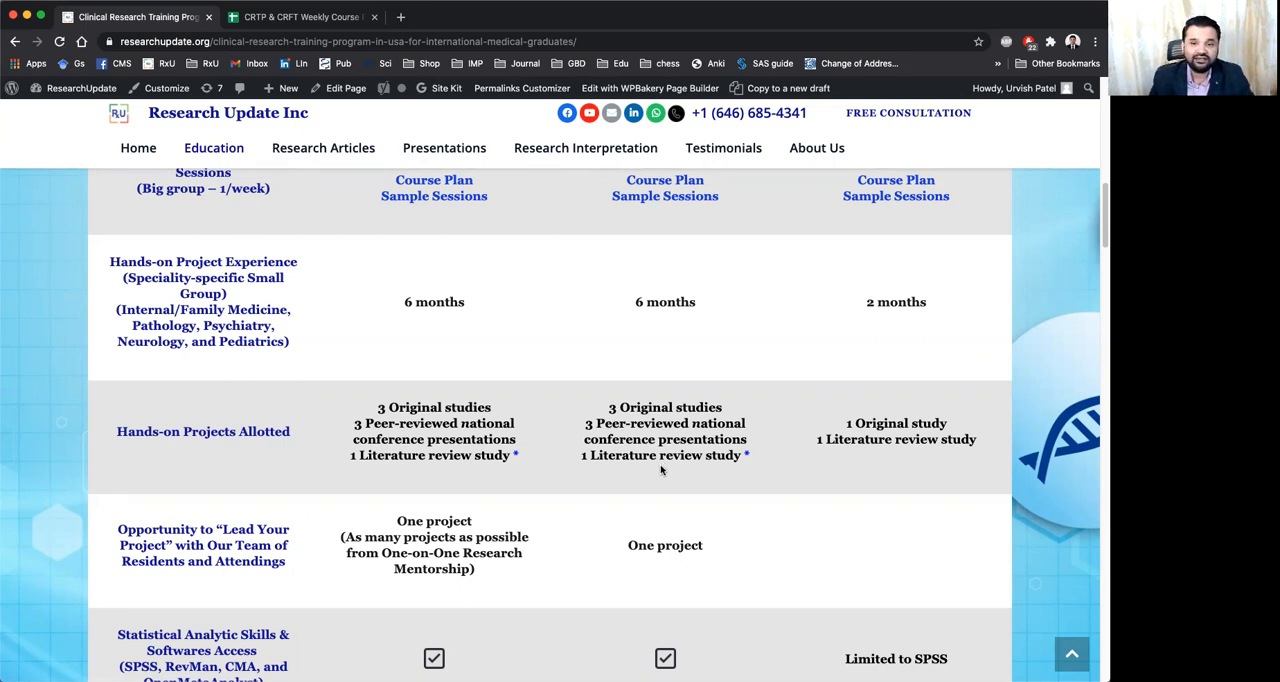
# Step: Scroll past the CV and interview Q&A rows to Membership and Annual Research Day Presentation
pyautogui.scroll(-3)
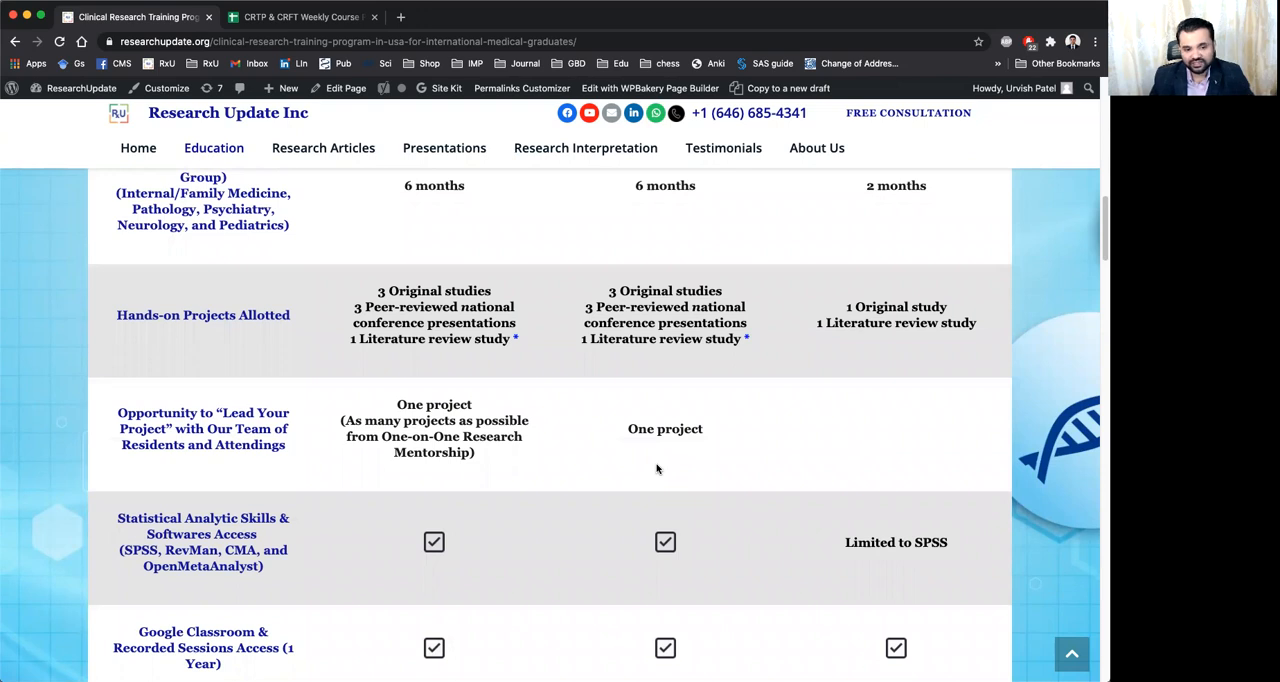
pyautogui.scroll(-3)
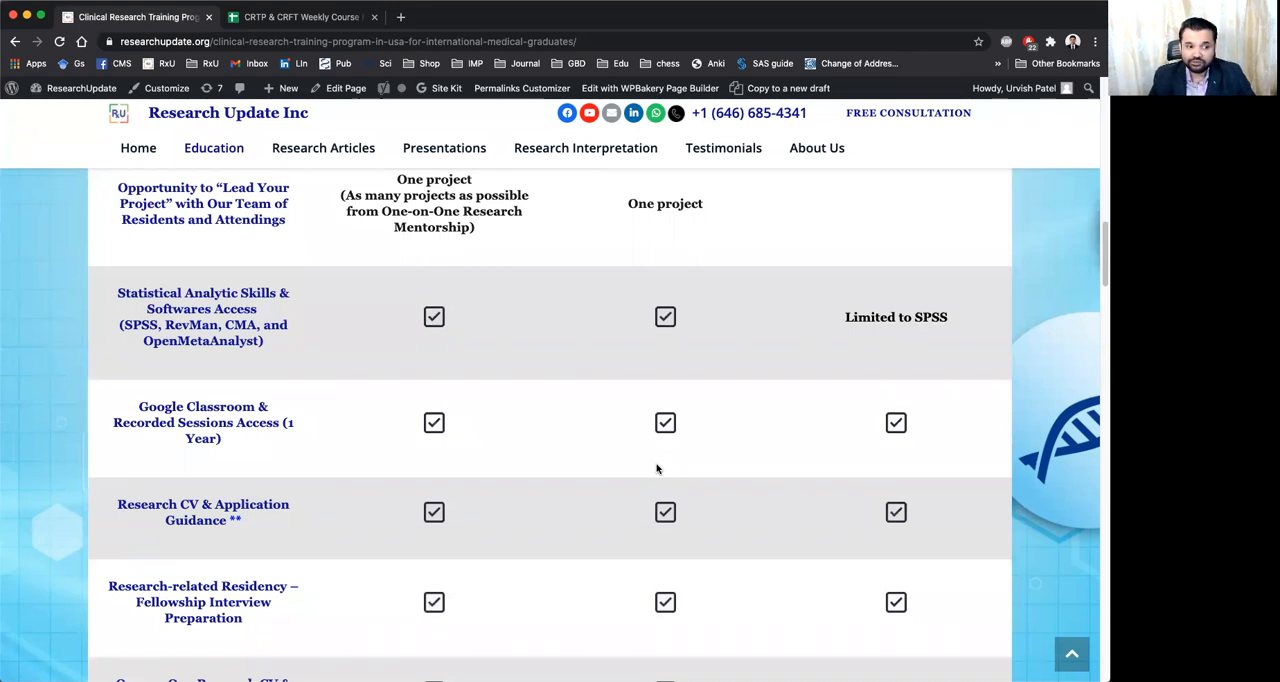
pyautogui.moveTo(667, 465)
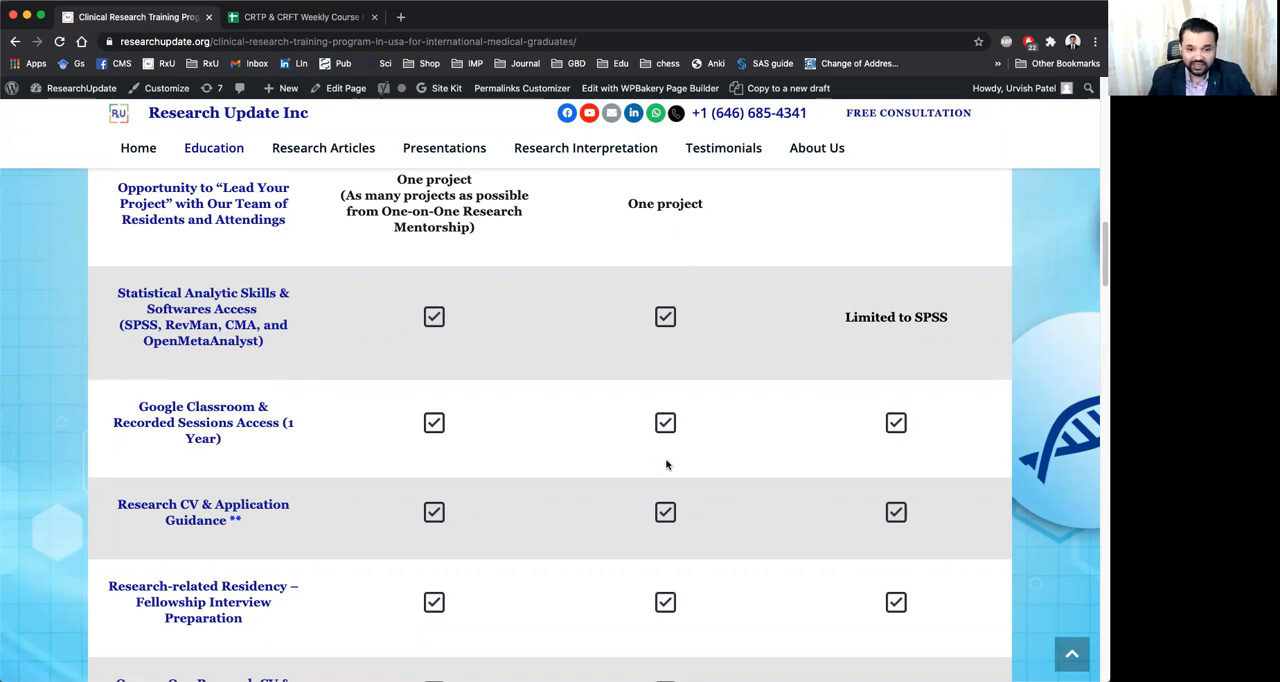
pyautogui.moveTo(655, 313)
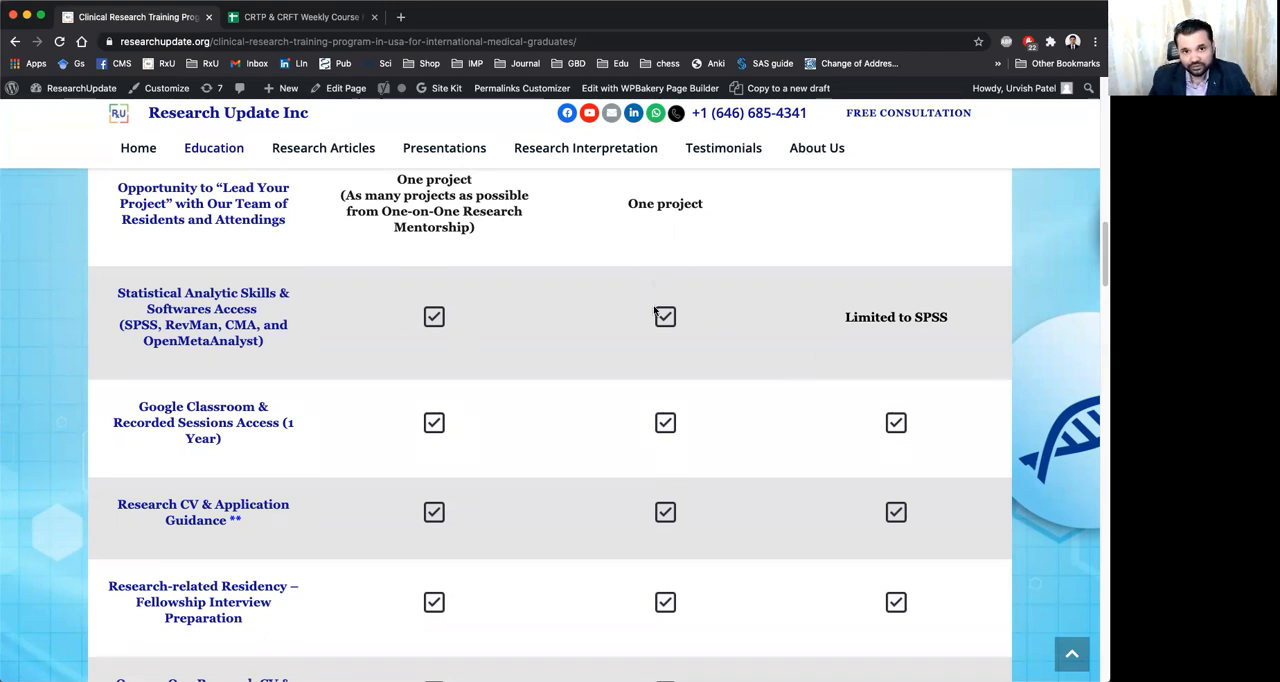
pyautogui.moveTo(660, 291)
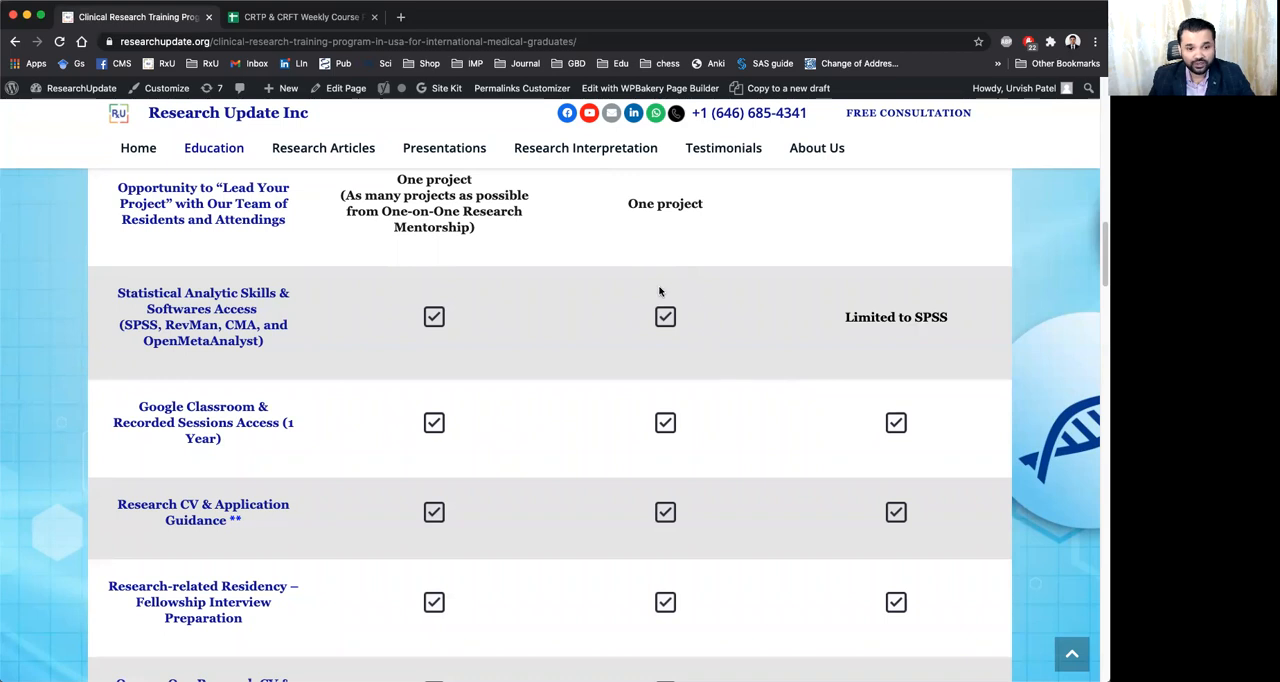
pyautogui.moveTo(658, 342)
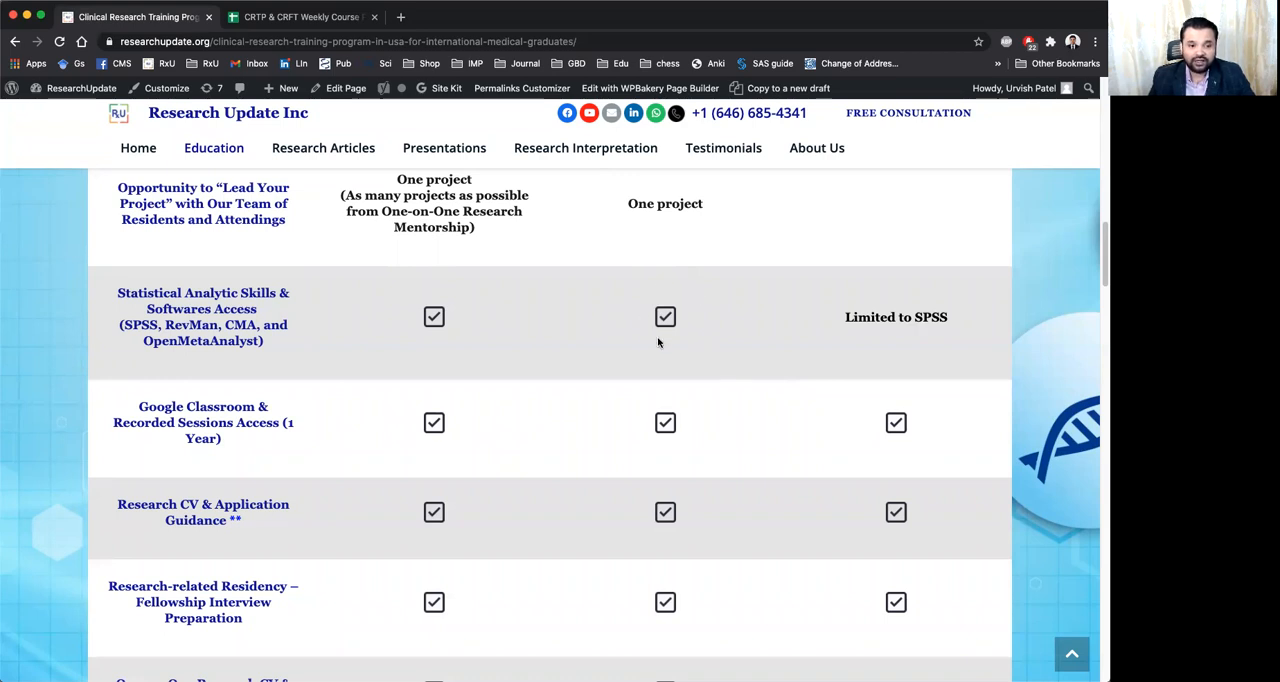
pyautogui.moveTo(345, 354)
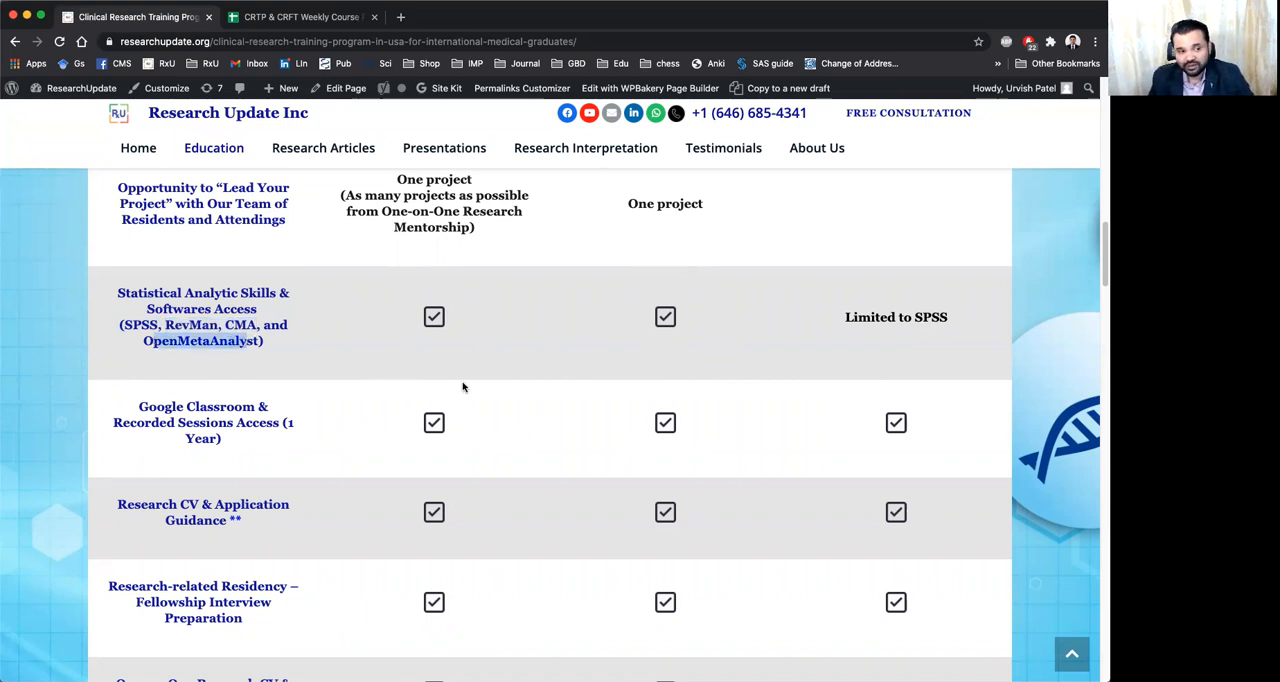
pyautogui.scroll(-3)
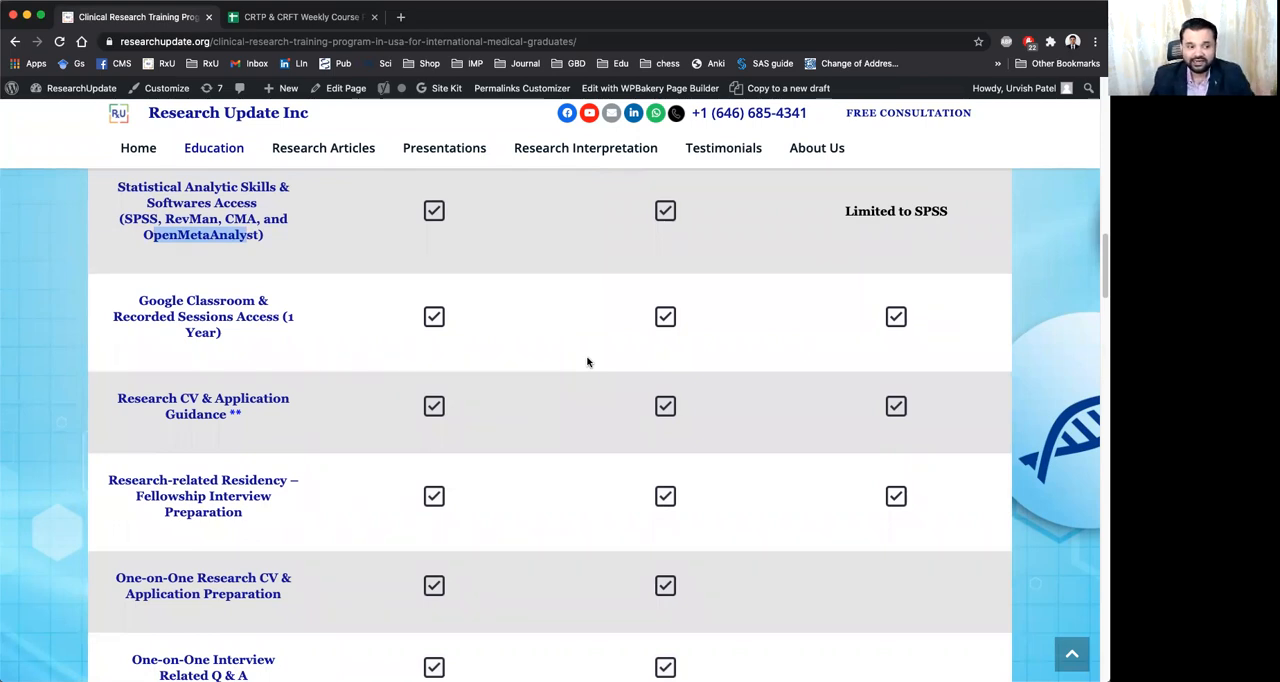
pyautogui.scroll(-3)
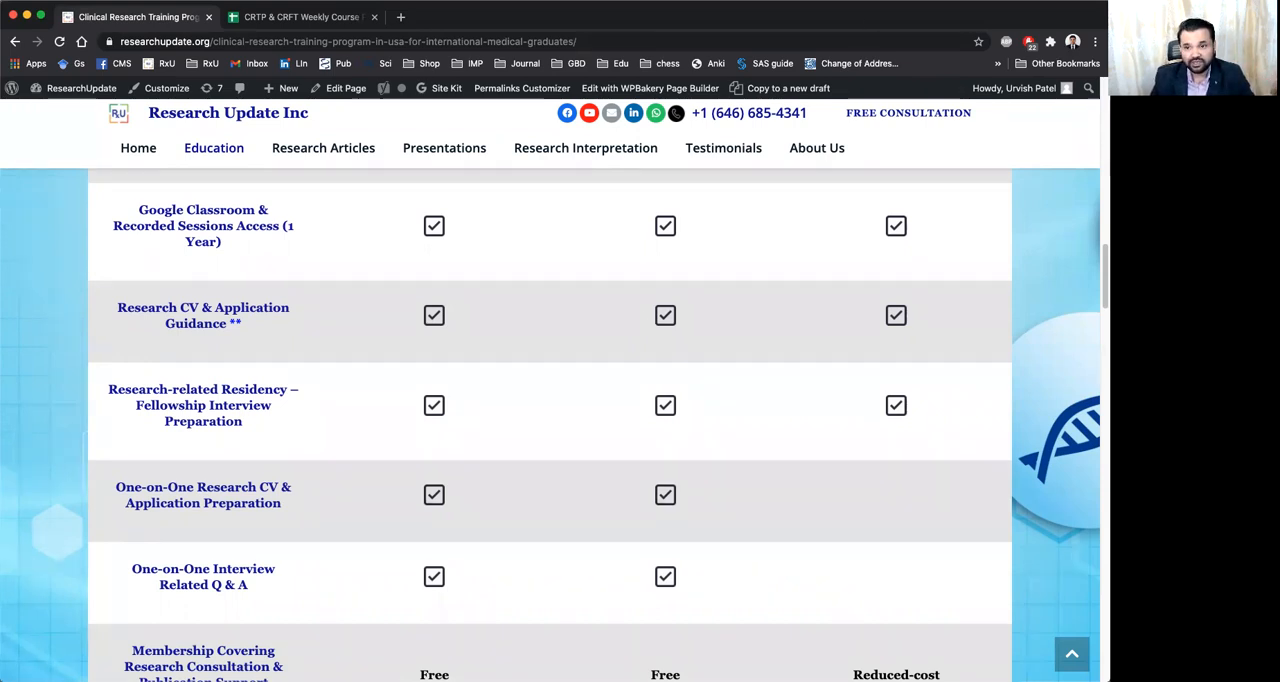
pyautogui.scroll(-3)
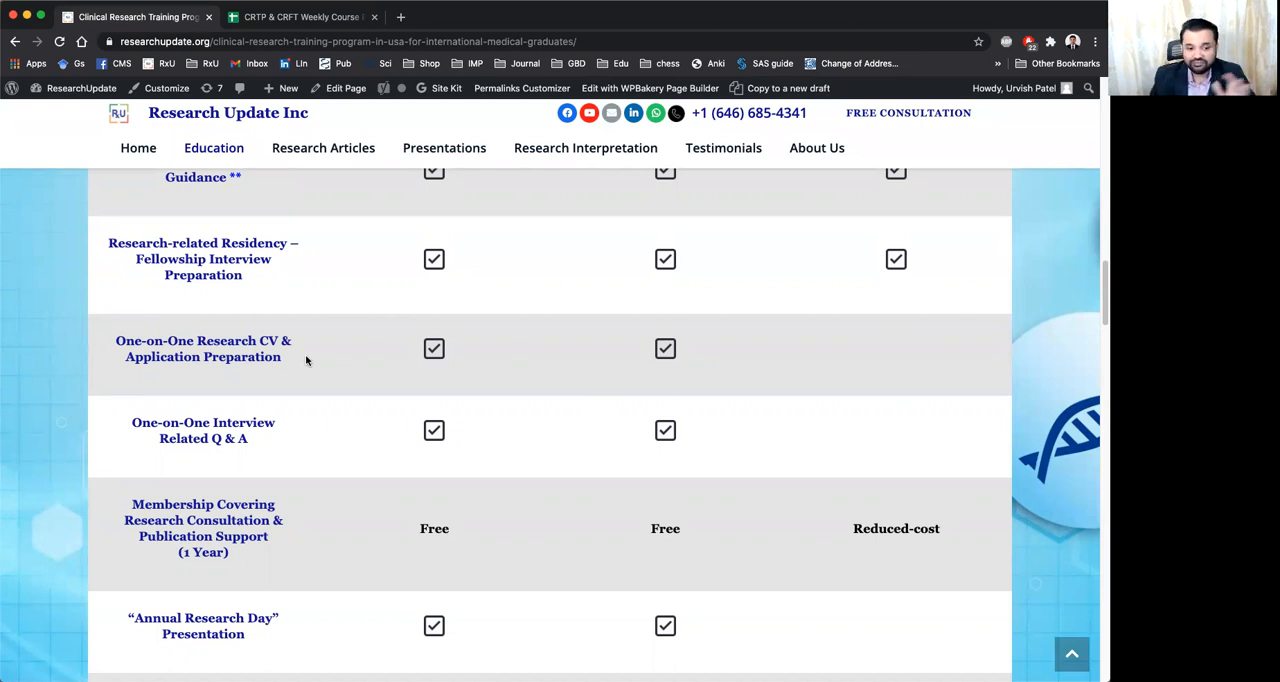
# Step: Scroll to the Letter of Evaluation, Certification and One-on-One Research Mentorship rows
pyautogui.scroll(-3)
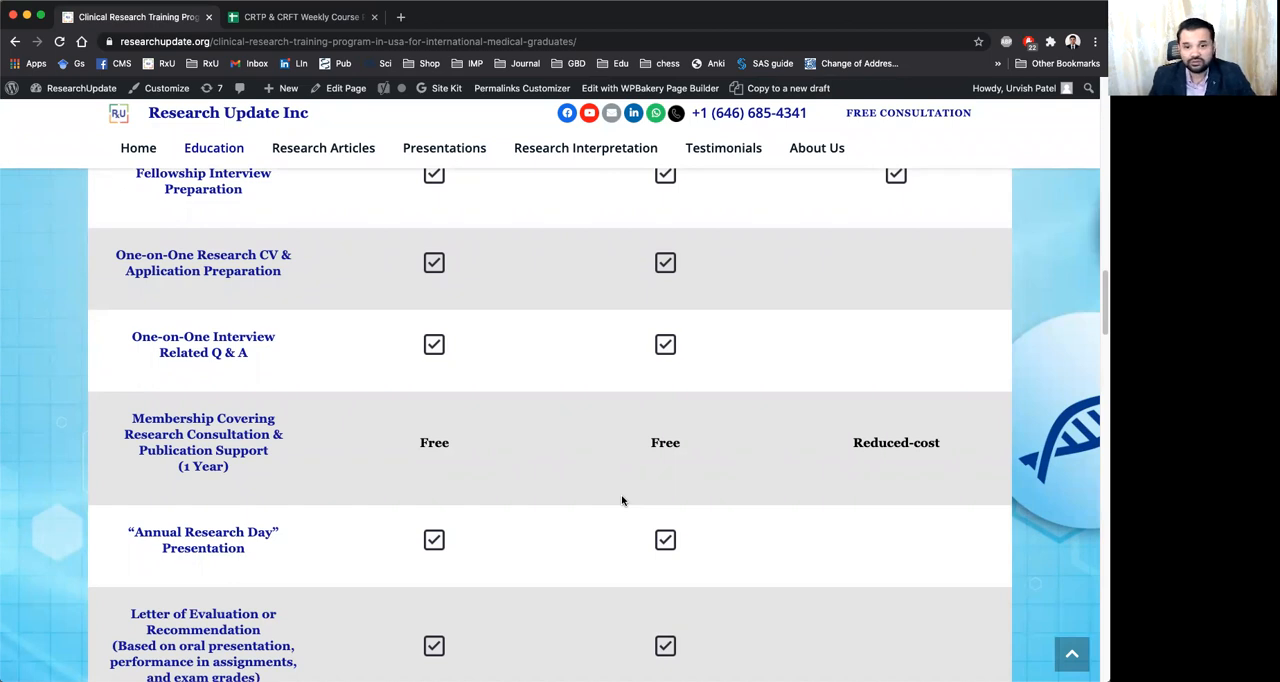
pyautogui.moveTo(658, 439)
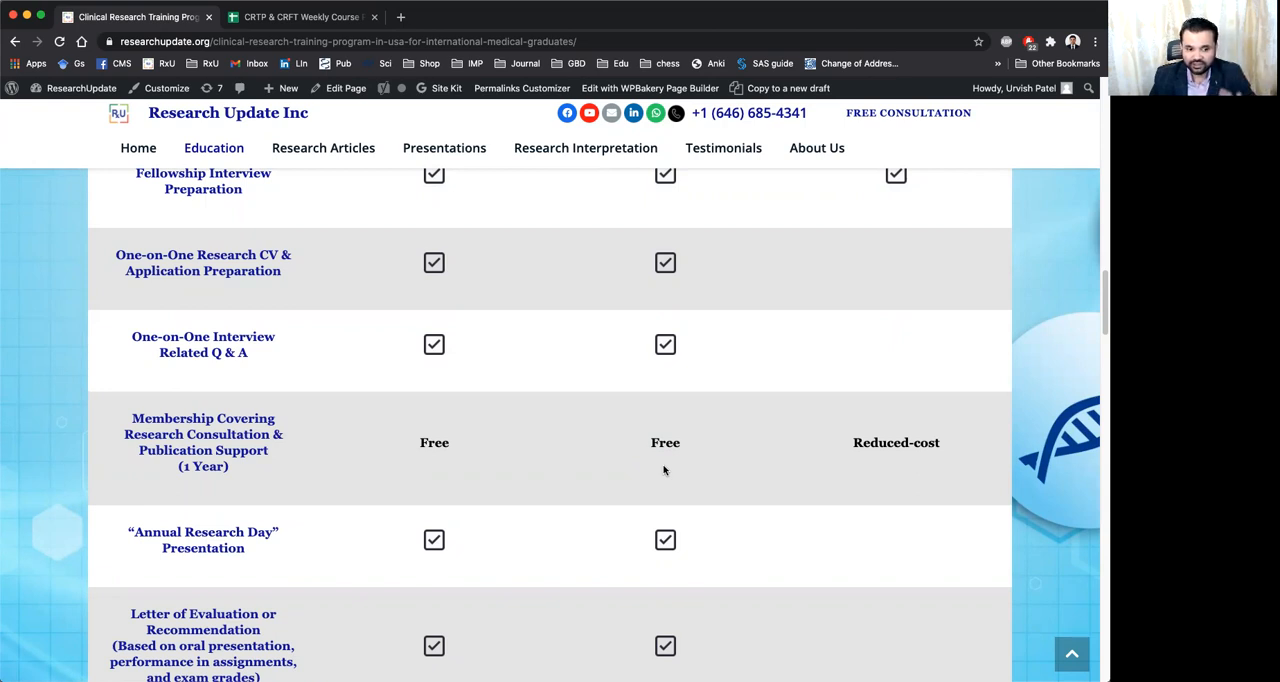
pyautogui.scroll(-3)
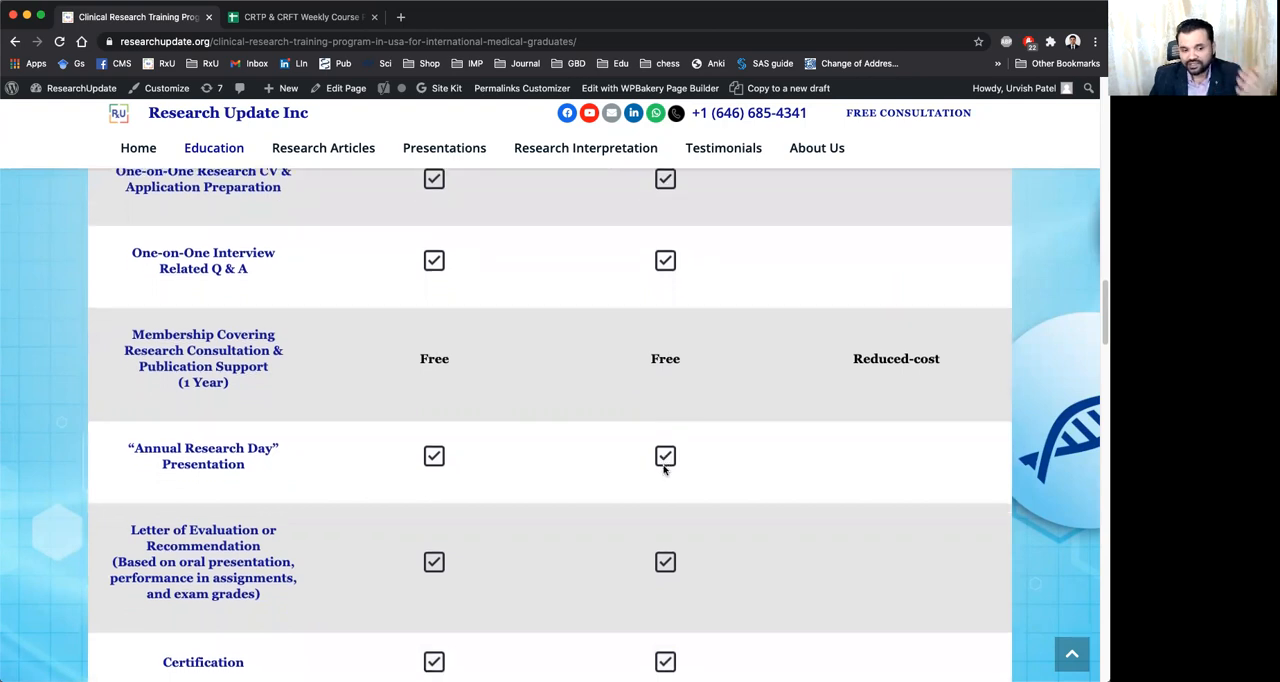
pyautogui.scroll(-3)
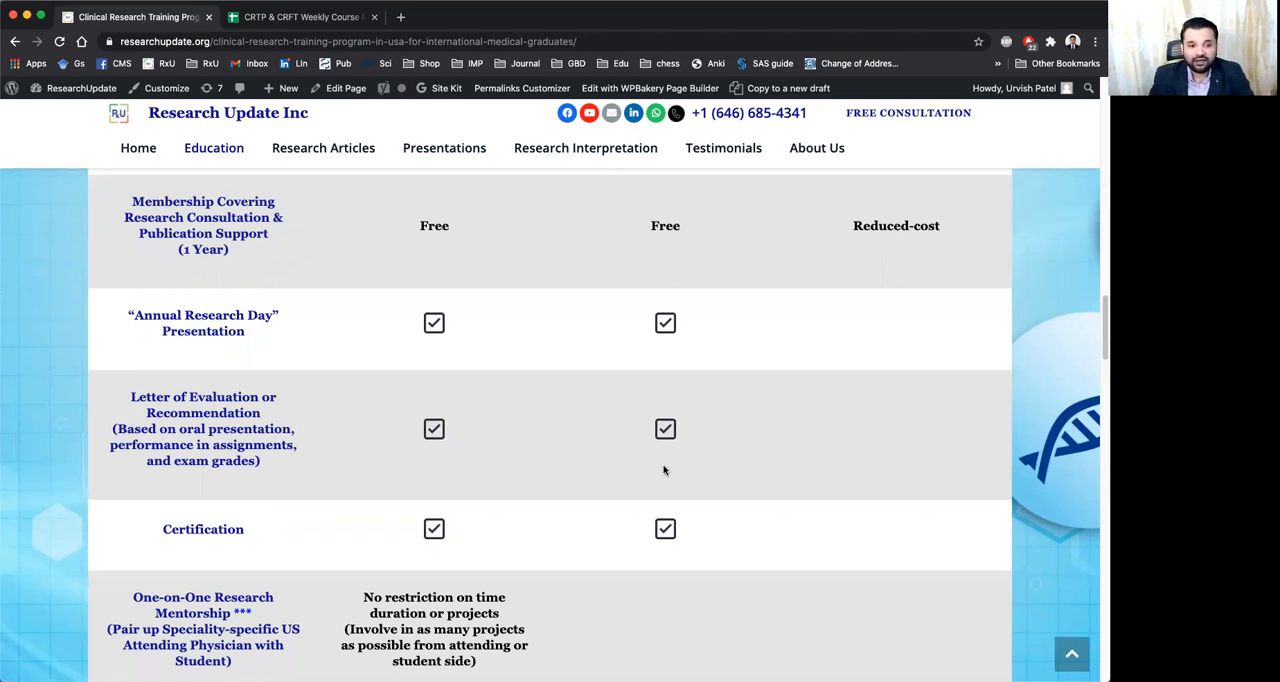
pyautogui.scroll(3)
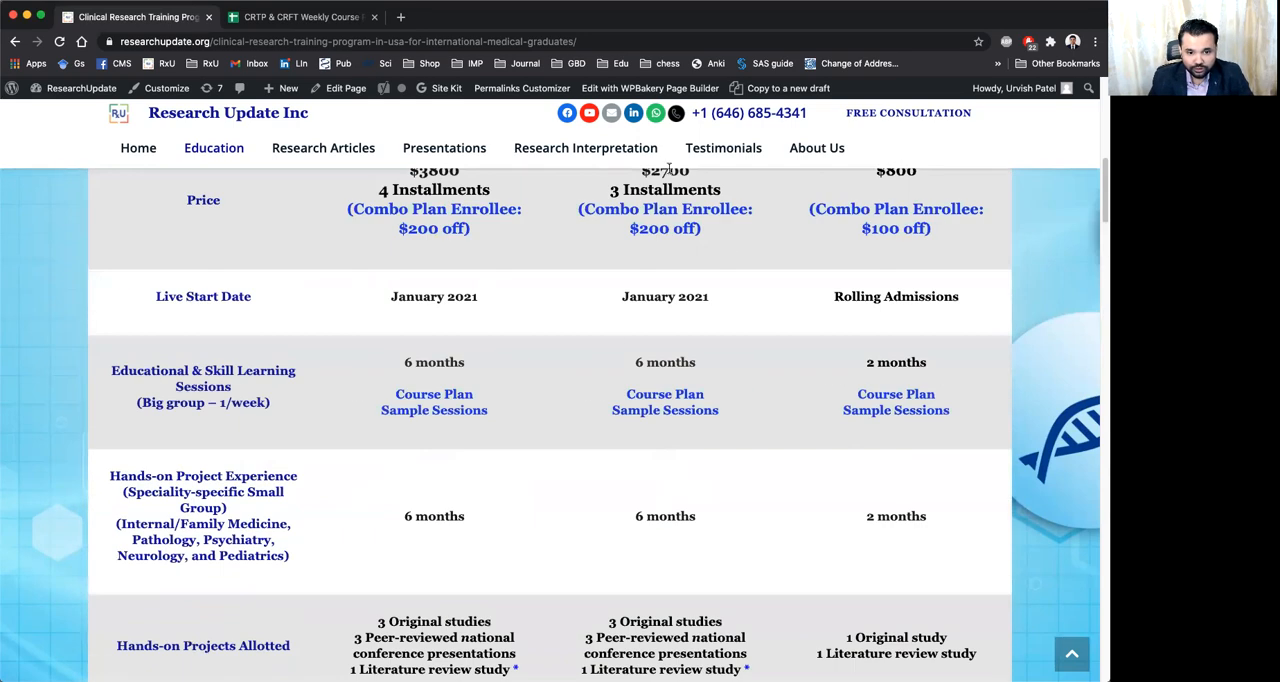
pyautogui.scroll(3)
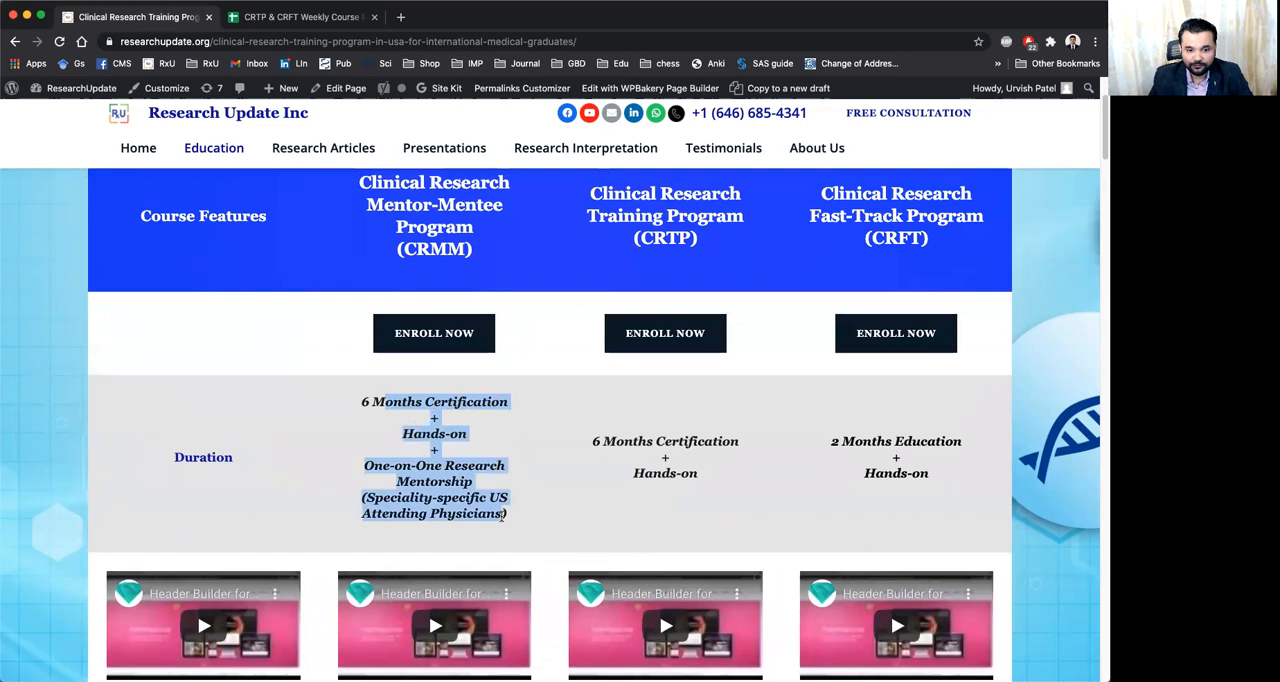
pyautogui.scroll(-3)
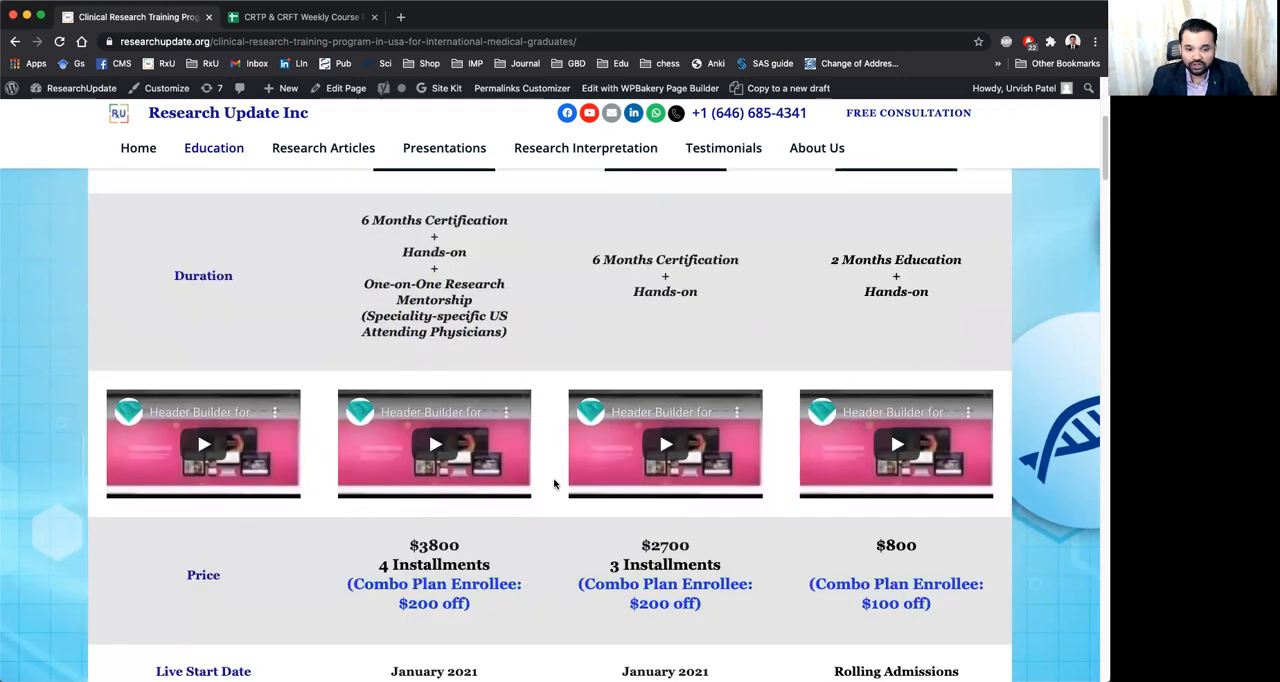
pyautogui.moveTo(518, 640)
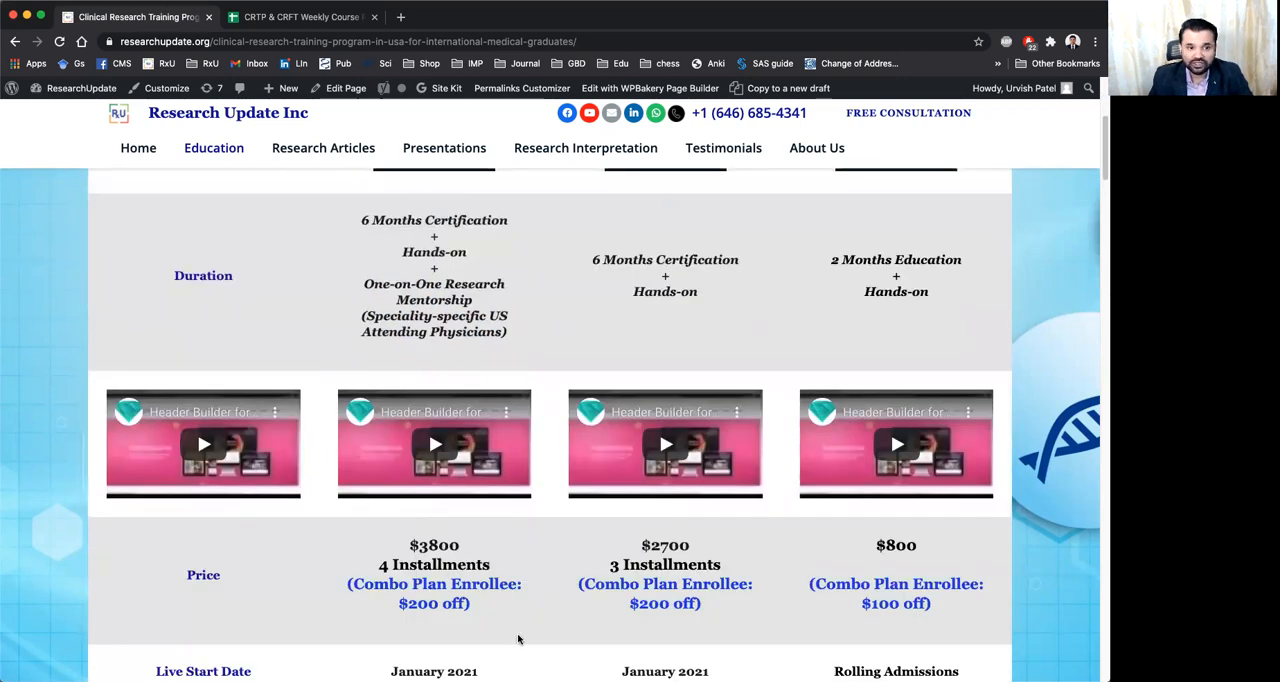
pyautogui.scroll(3)
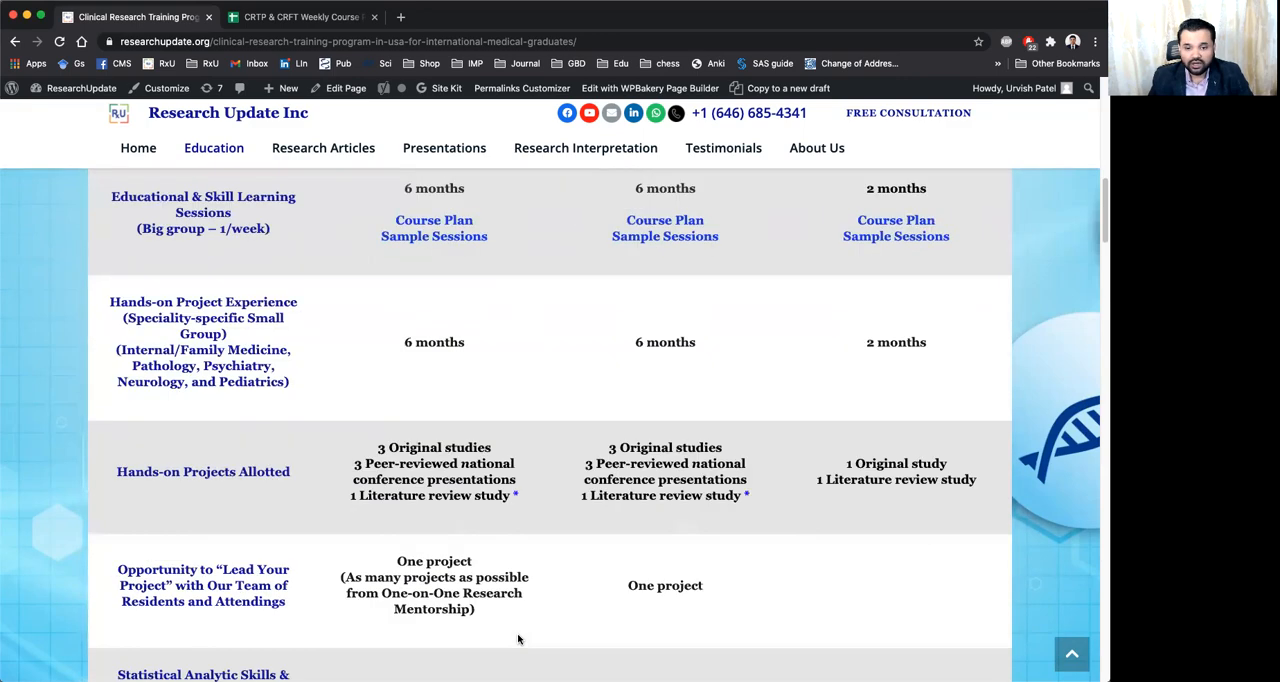
pyautogui.scroll(-3)
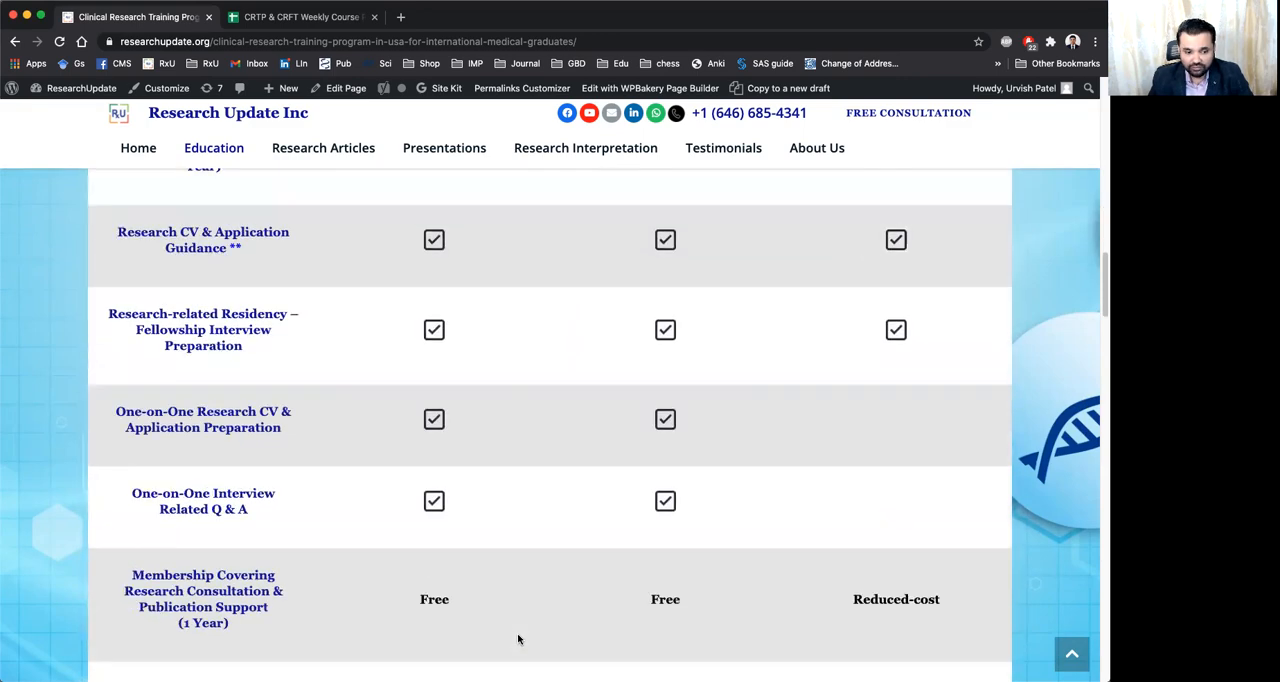
pyautogui.scroll(-3)
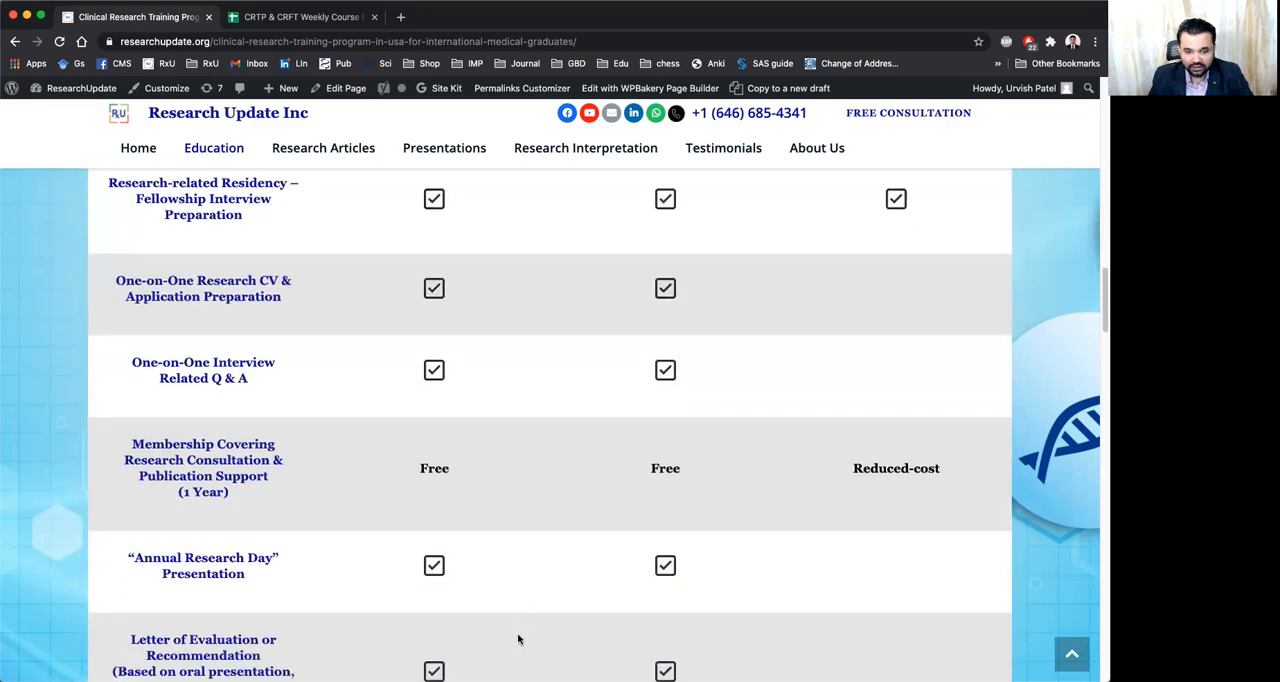
pyautogui.scroll(-3)
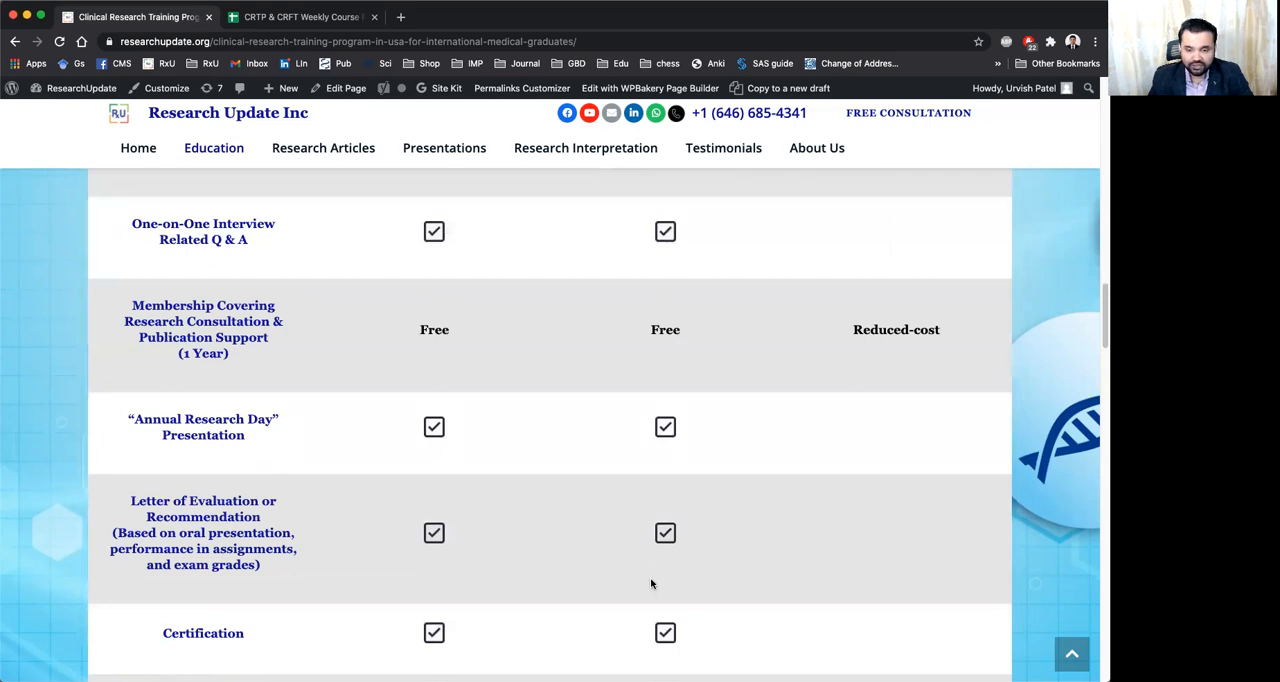
# Step: Scroll past One-on-One Research Mentorship and Letter of Recommendation to Our Achievements
pyautogui.scroll(-3)
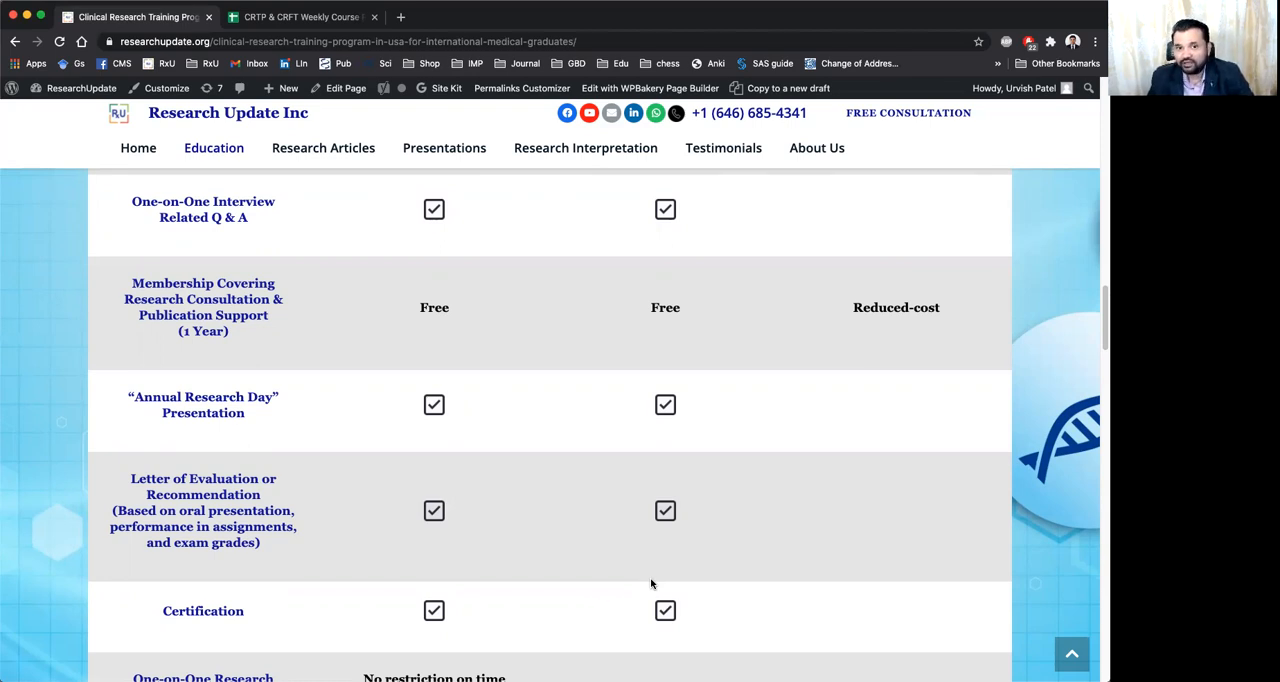
pyautogui.scroll(-3)
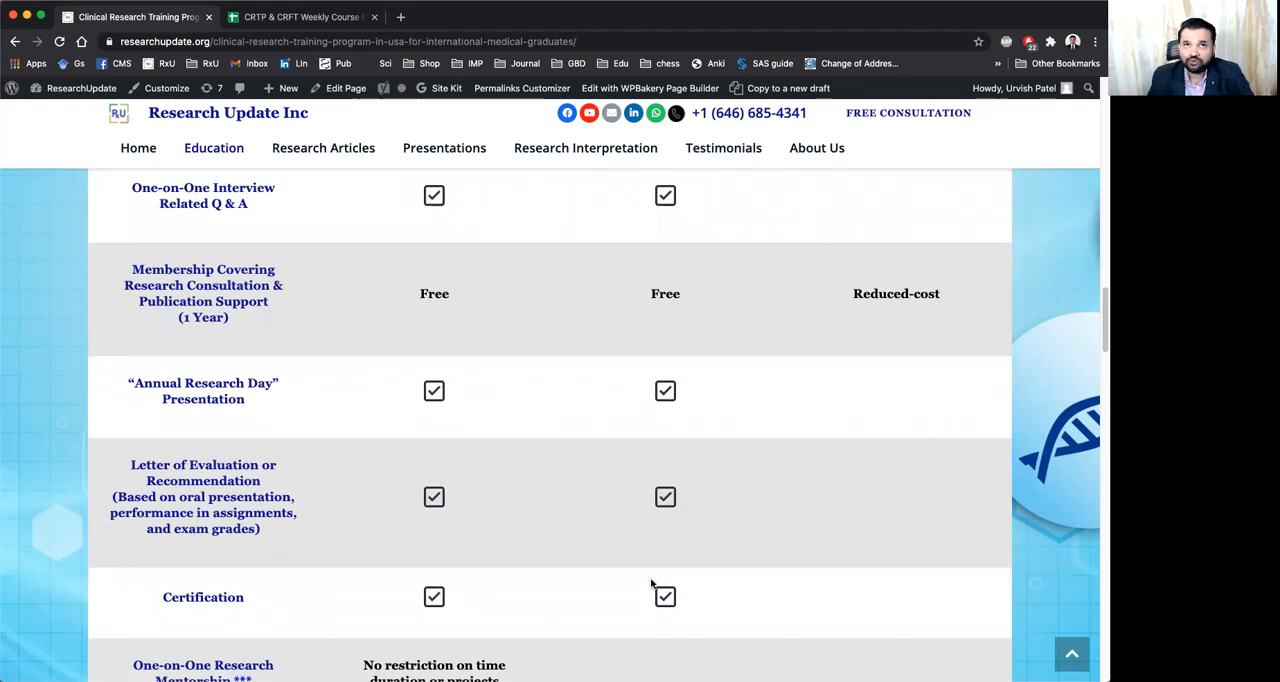
pyautogui.scroll(-3)
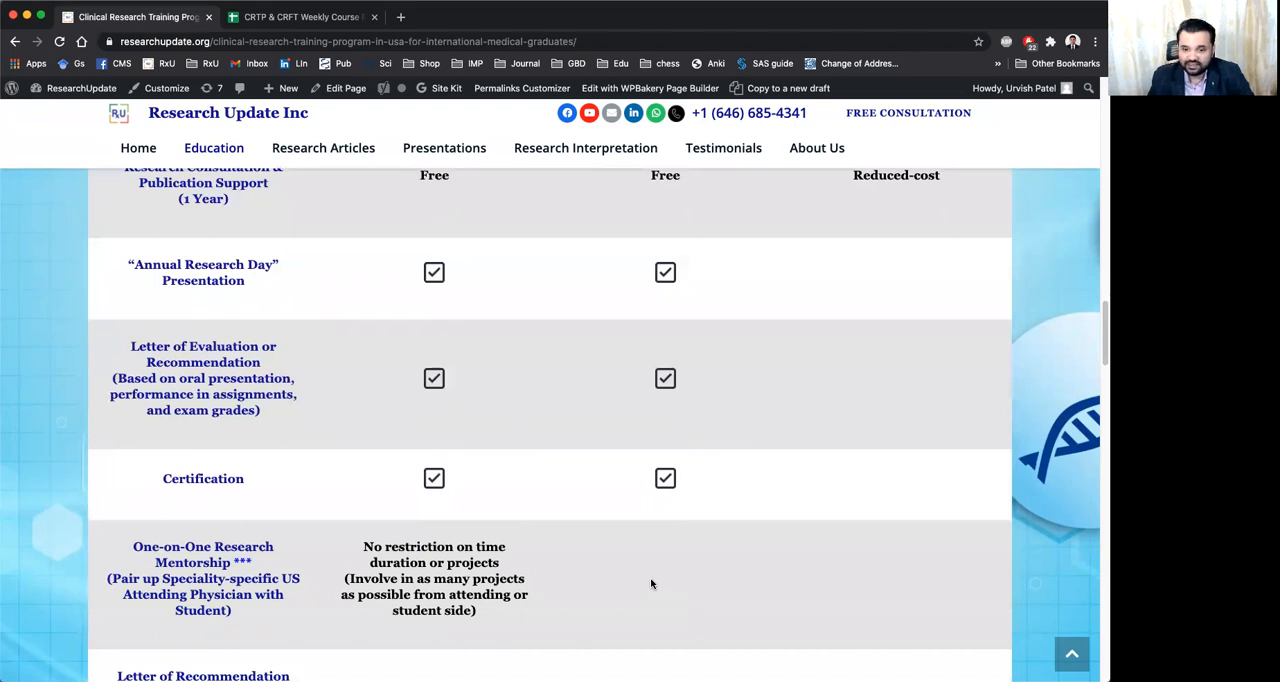
pyautogui.scroll(-3)
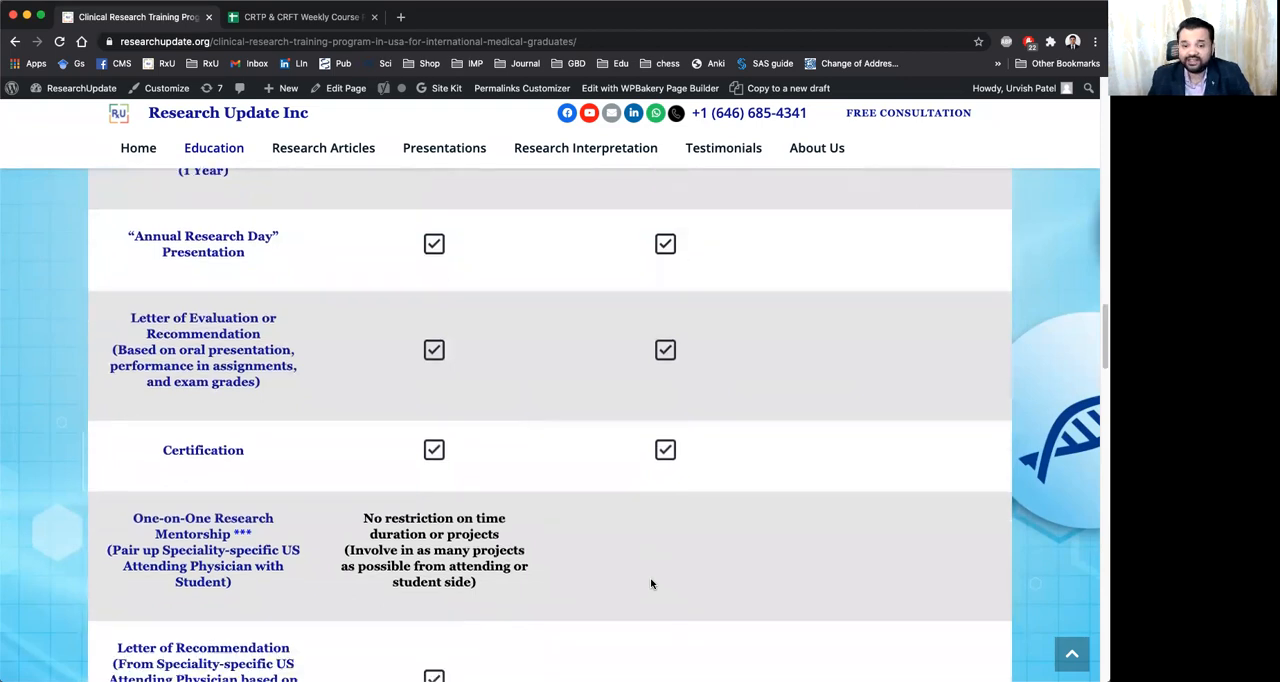
pyautogui.scroll(-3)
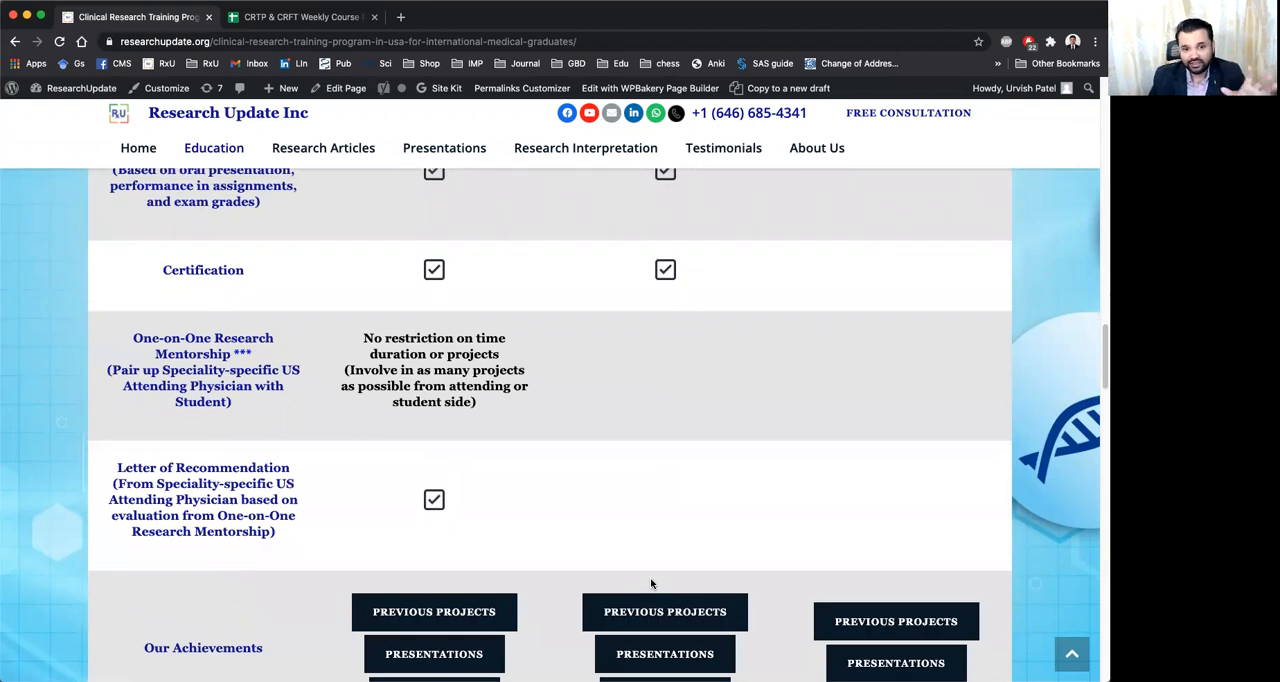
pyautogui.moveTo(676, 518)
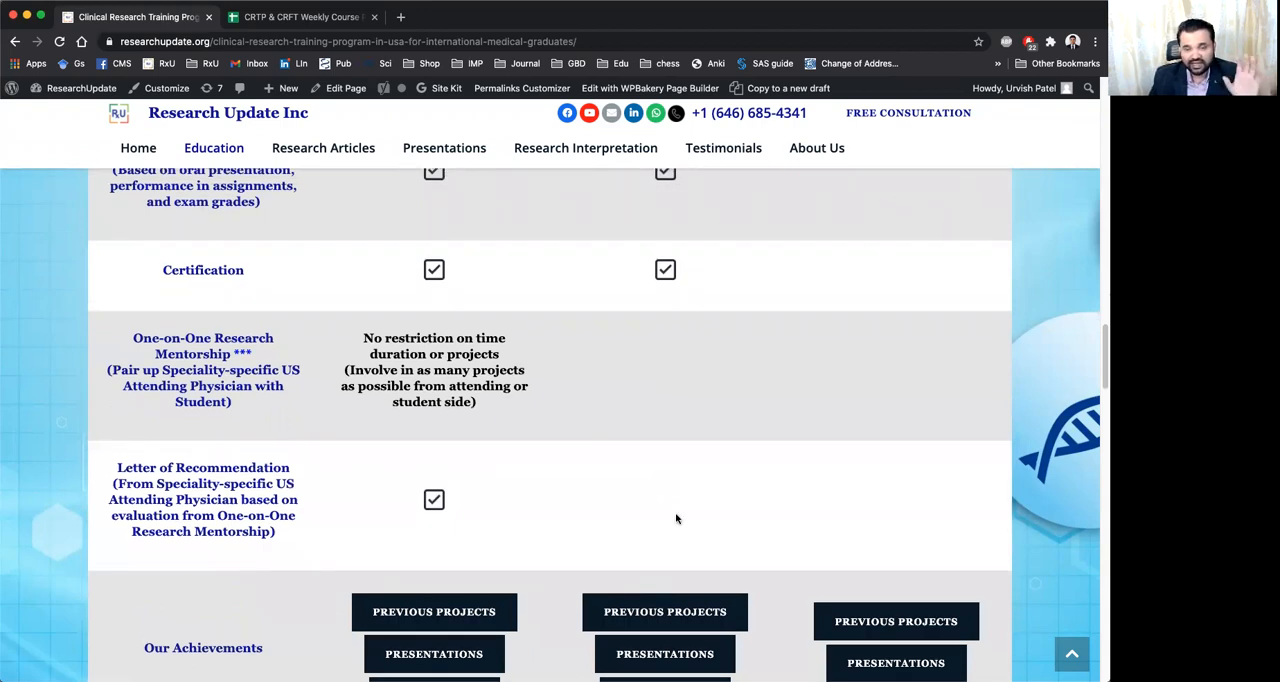
# Step: Scroll down to the footnotes beneath the comparison table
pyautogui.scroll(-3)
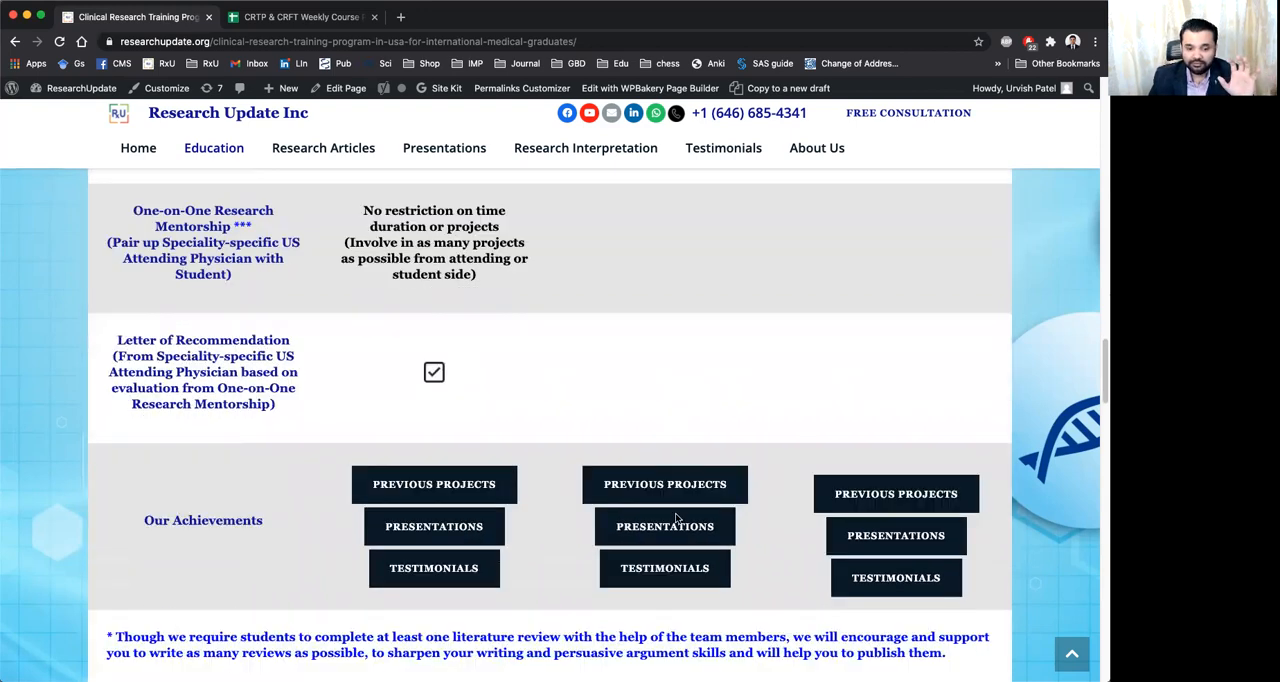
pyautogui.scroll(-3)
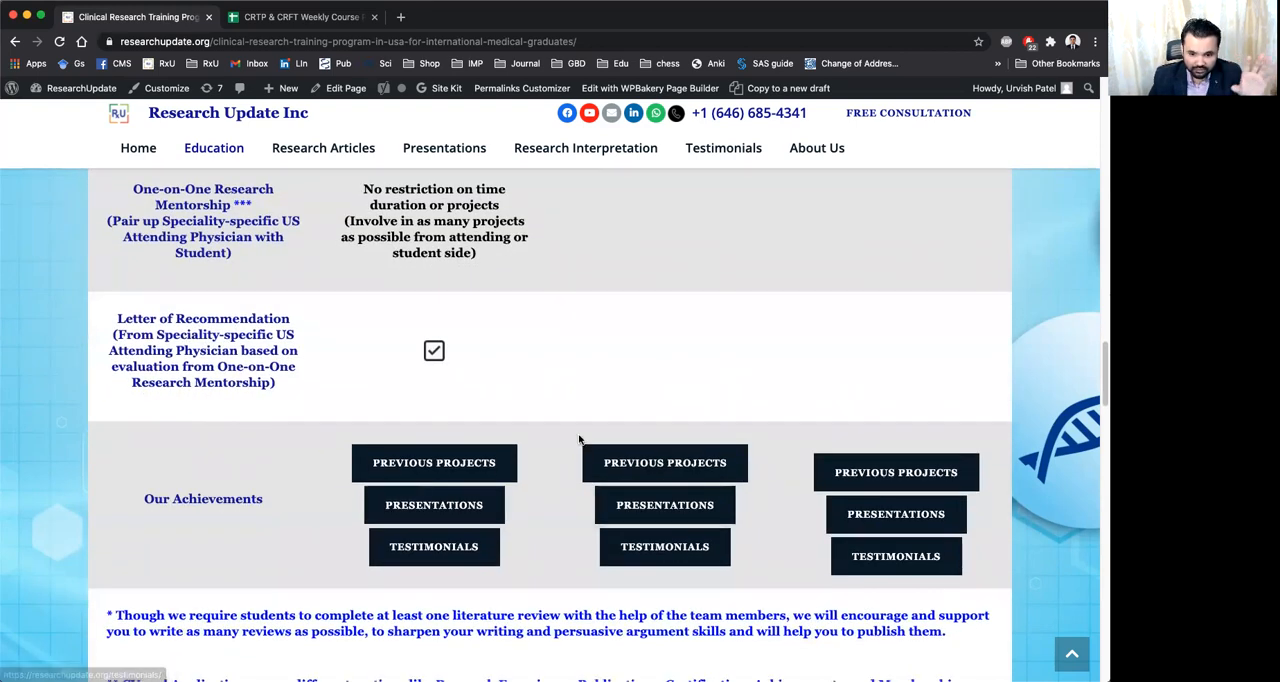
pyautogui.moveTo(743, 567)
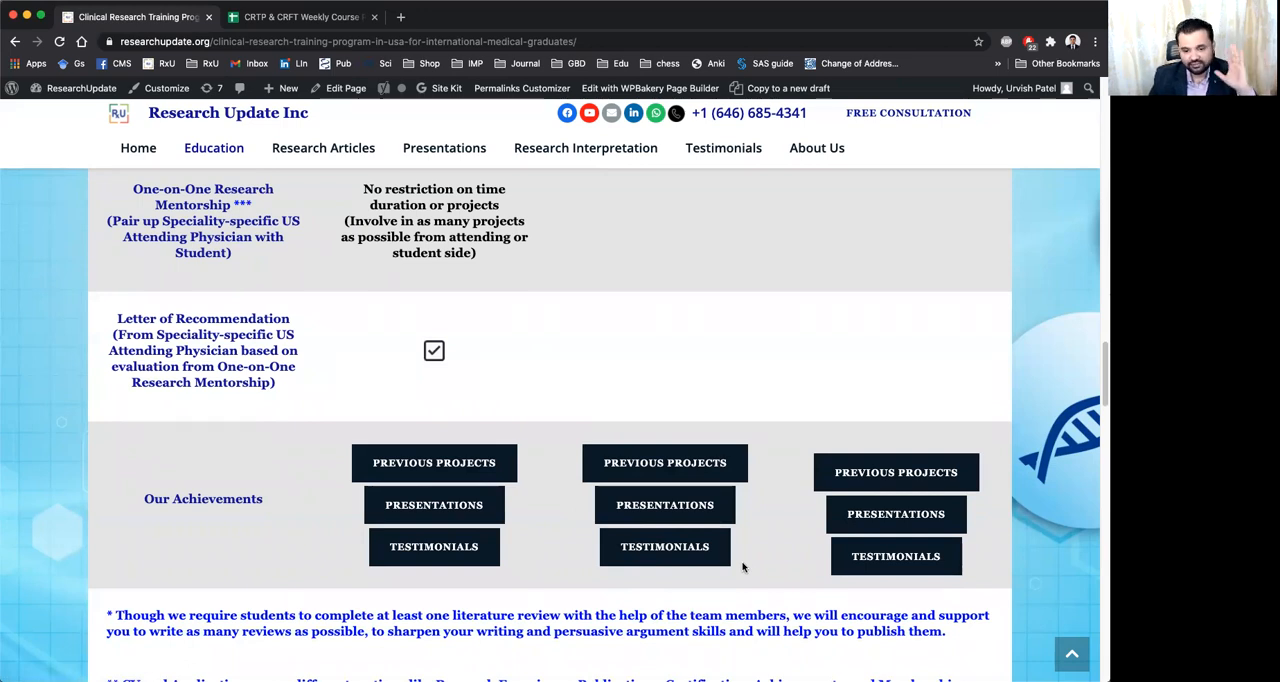
pyautogui.scroll(-3)
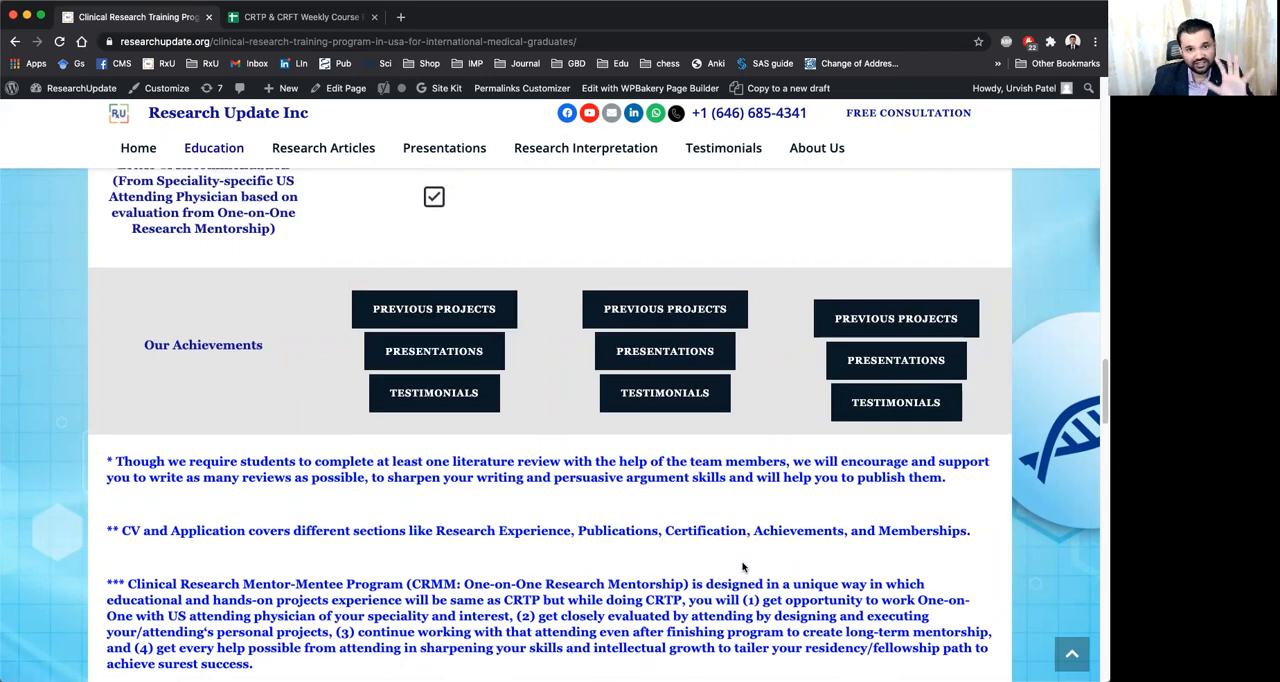
# Step: Scroll back up to the program headings and Duration row at the table top
pyautogui.scroll(3)
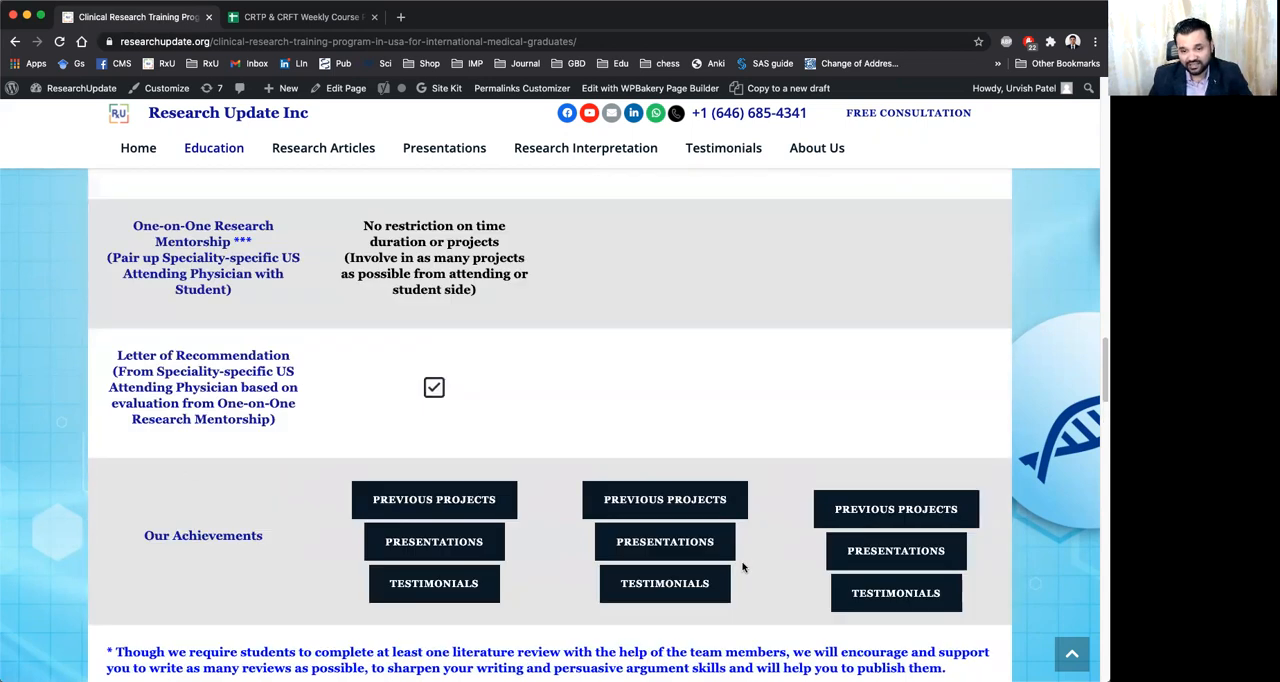
pyautogui.scroll(3)
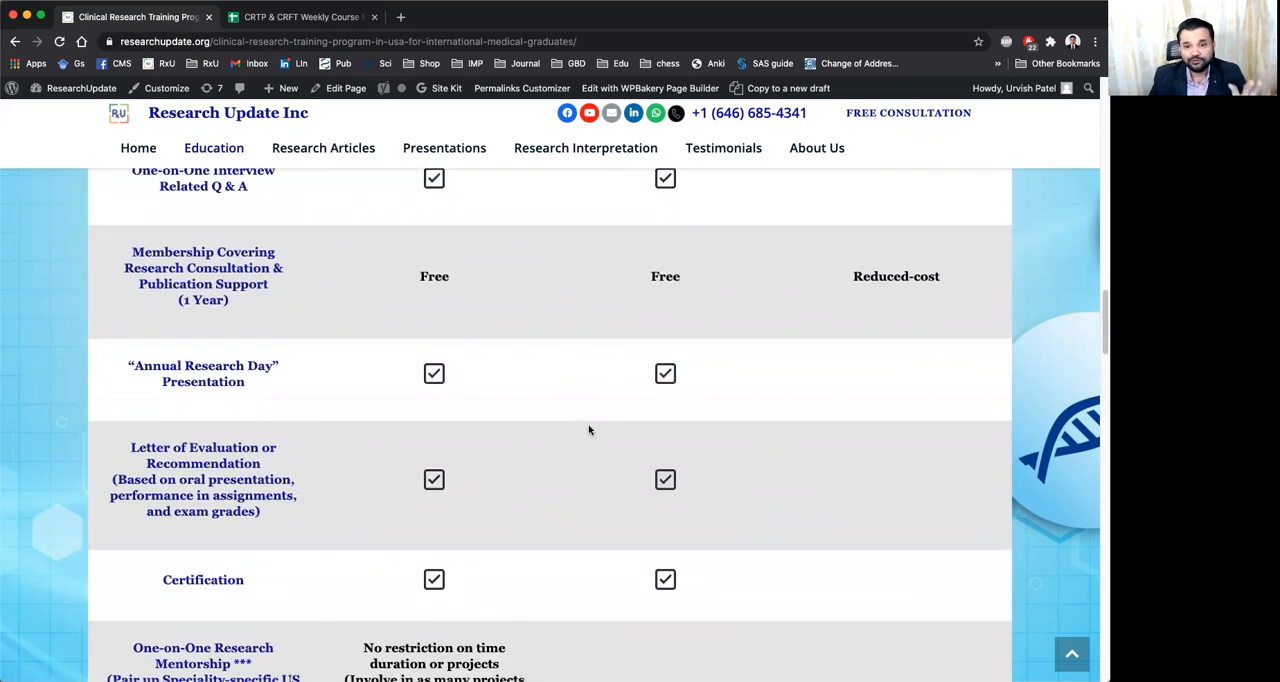
pyautogui.scroll(3)
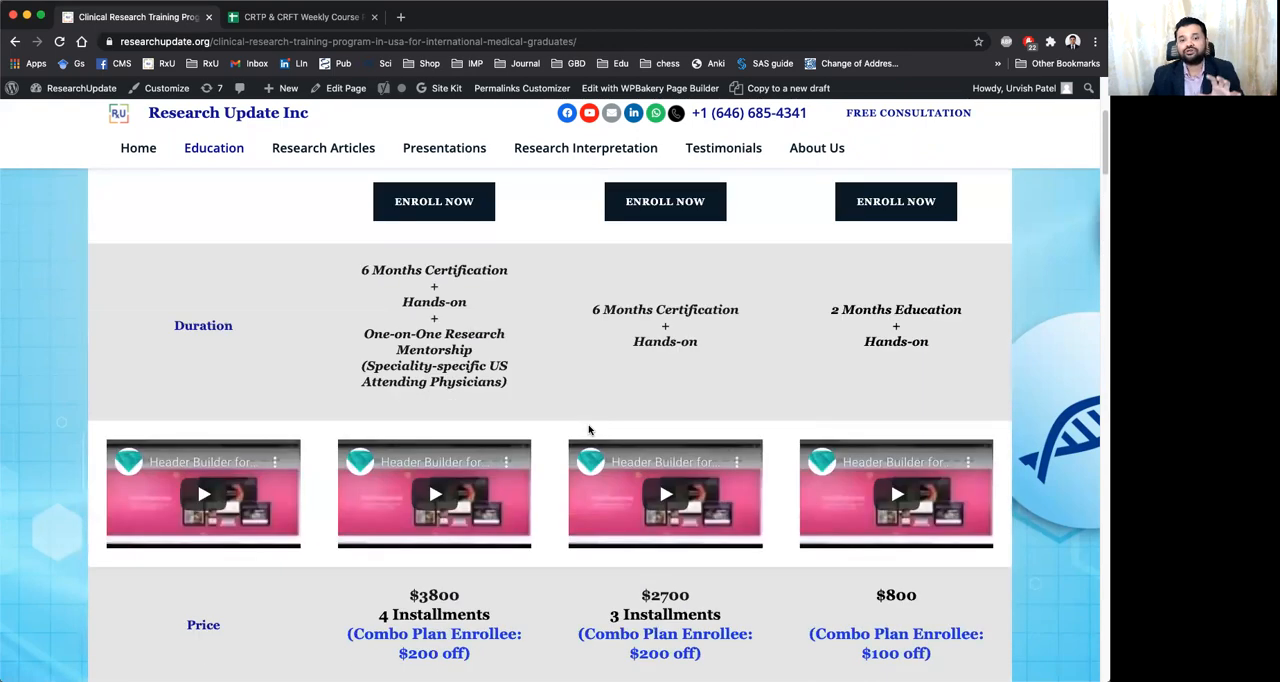
pyautogui.scroll(3)
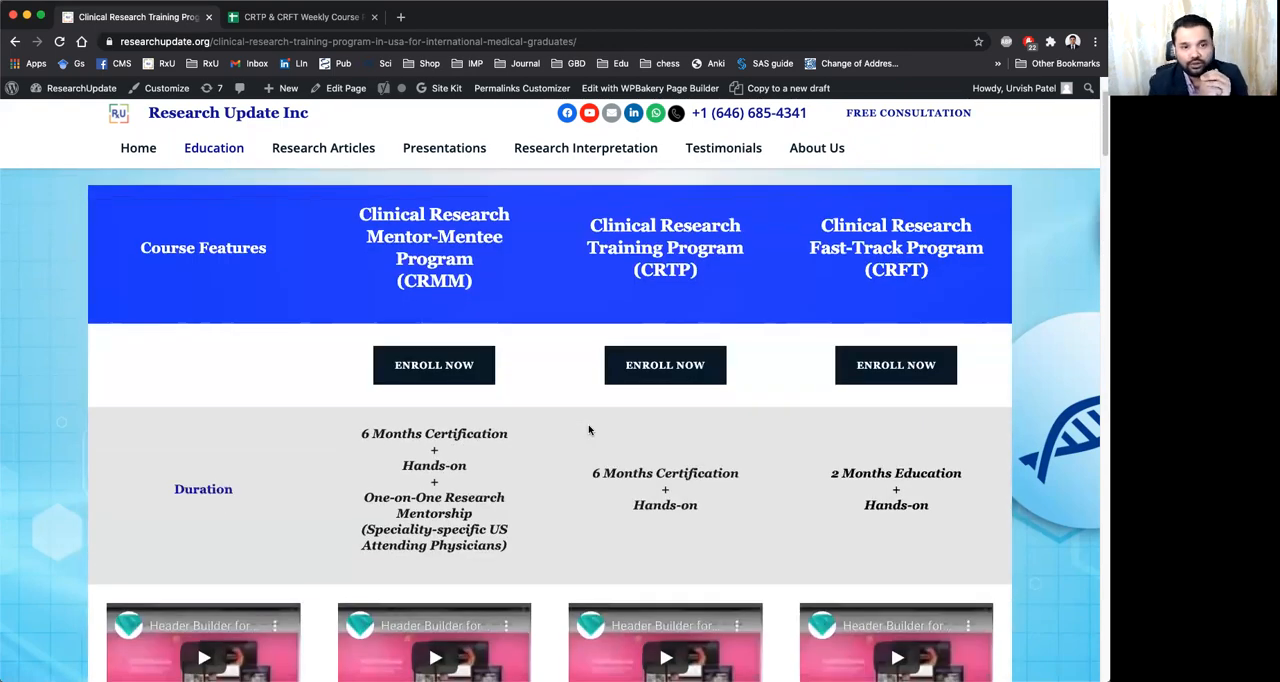